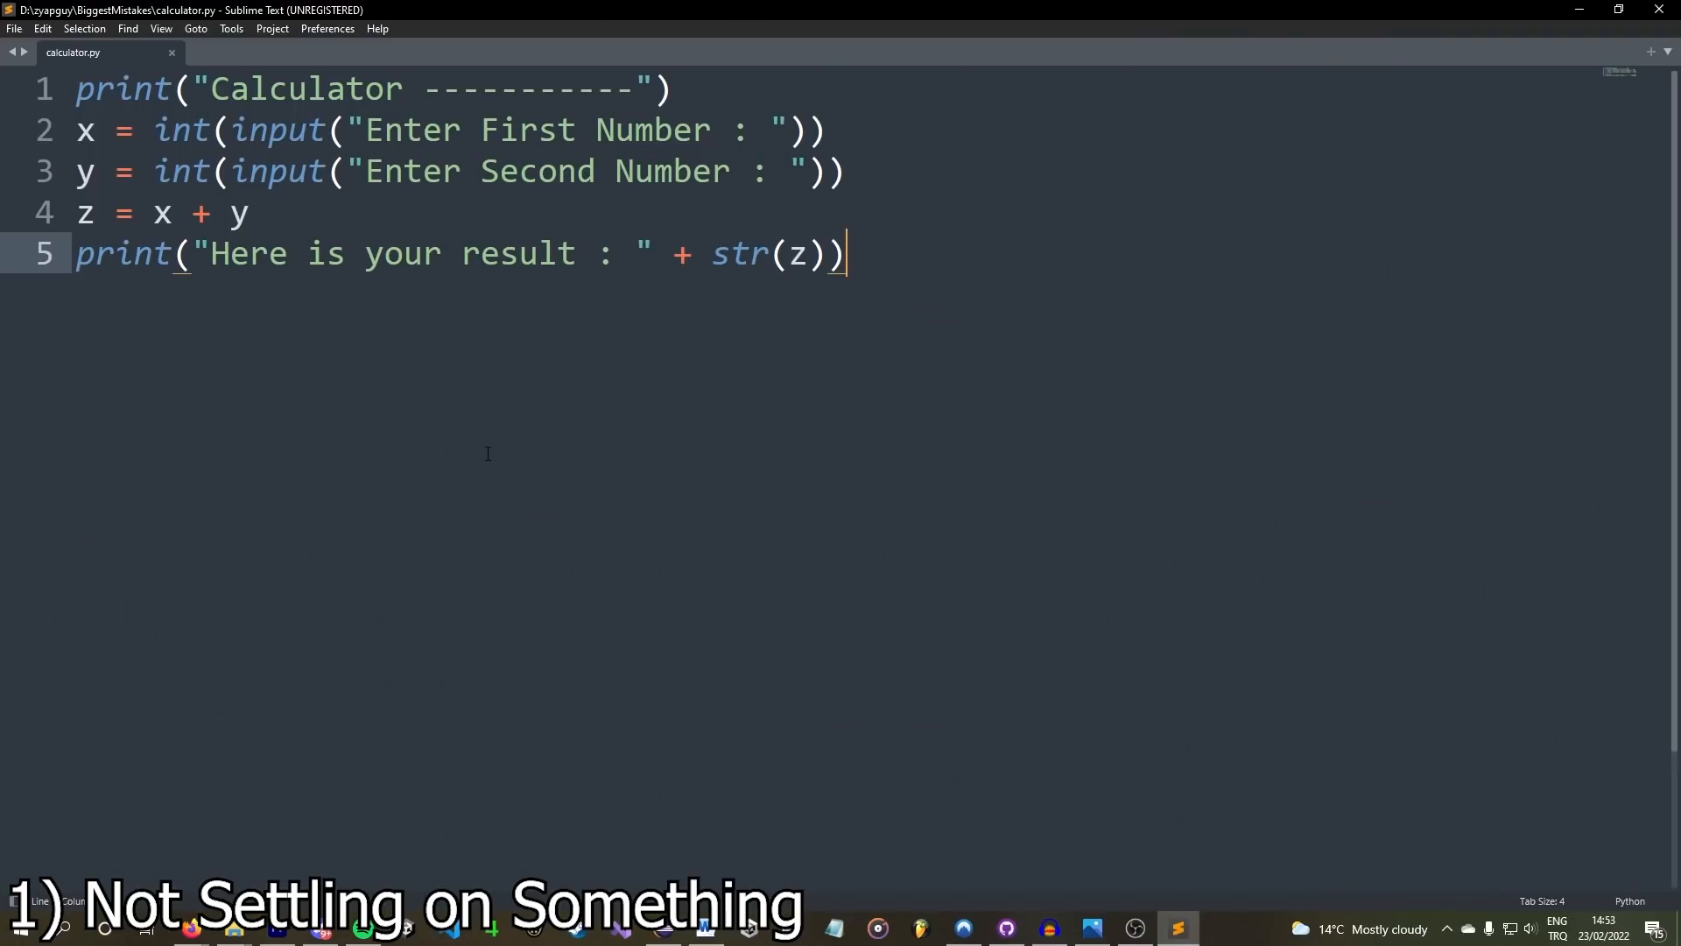
{"action": "mouse_move", "coordinate": [567, 402]}
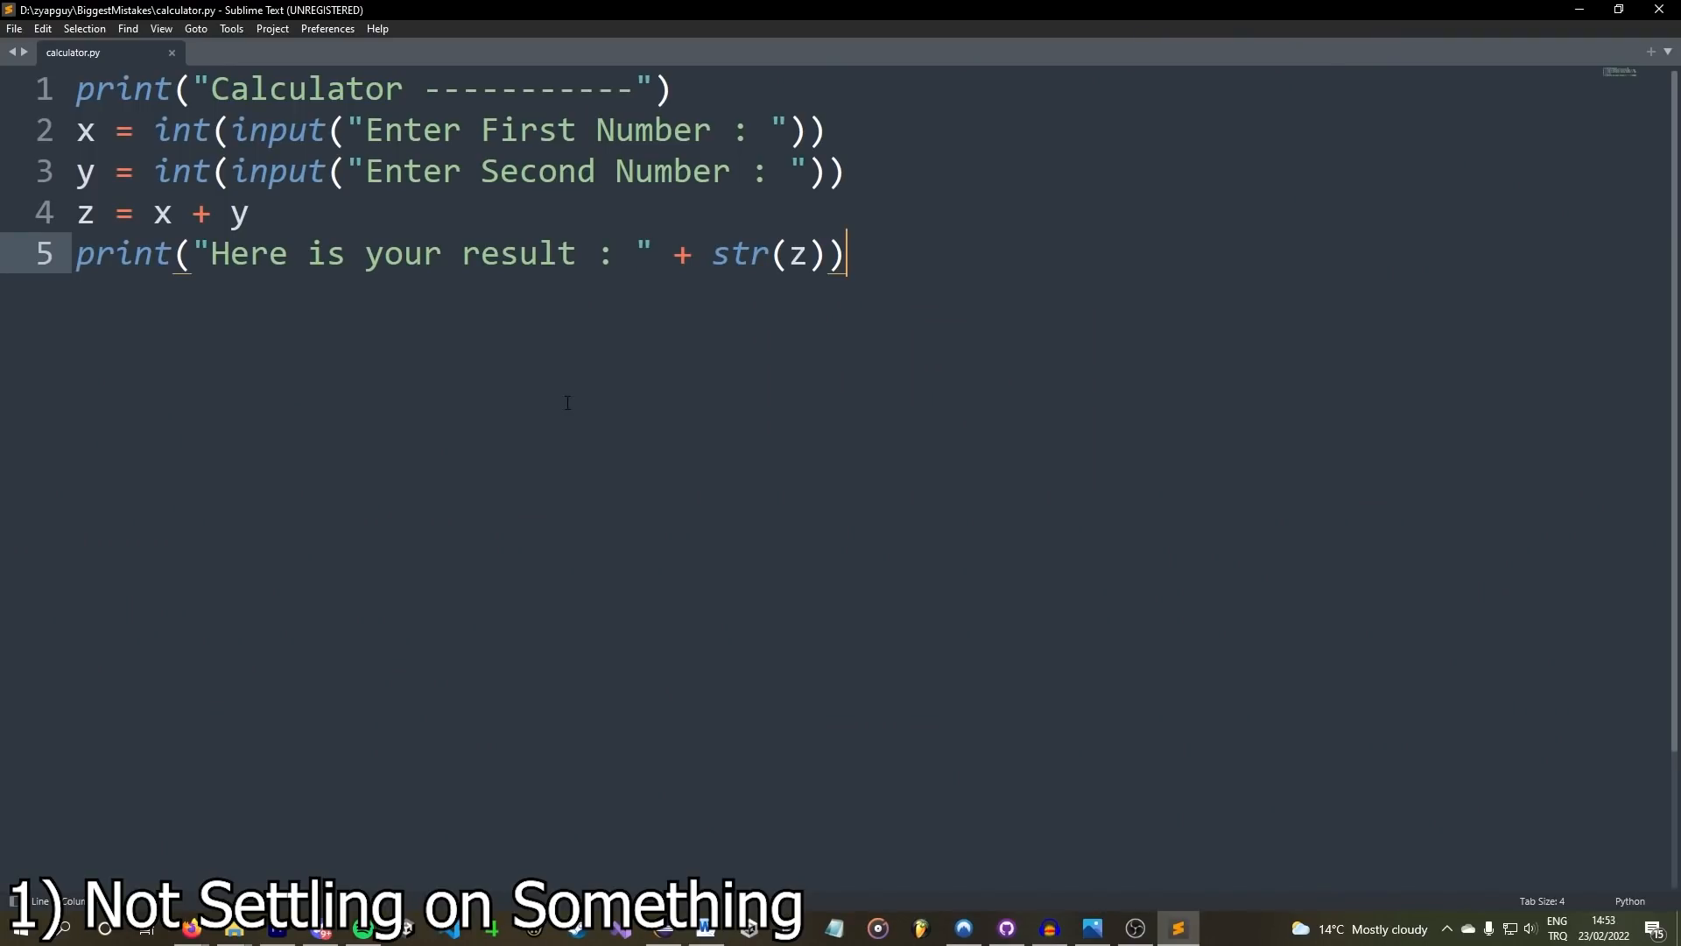
{"action": "mouse_move", "coordinate": [945, 314]}
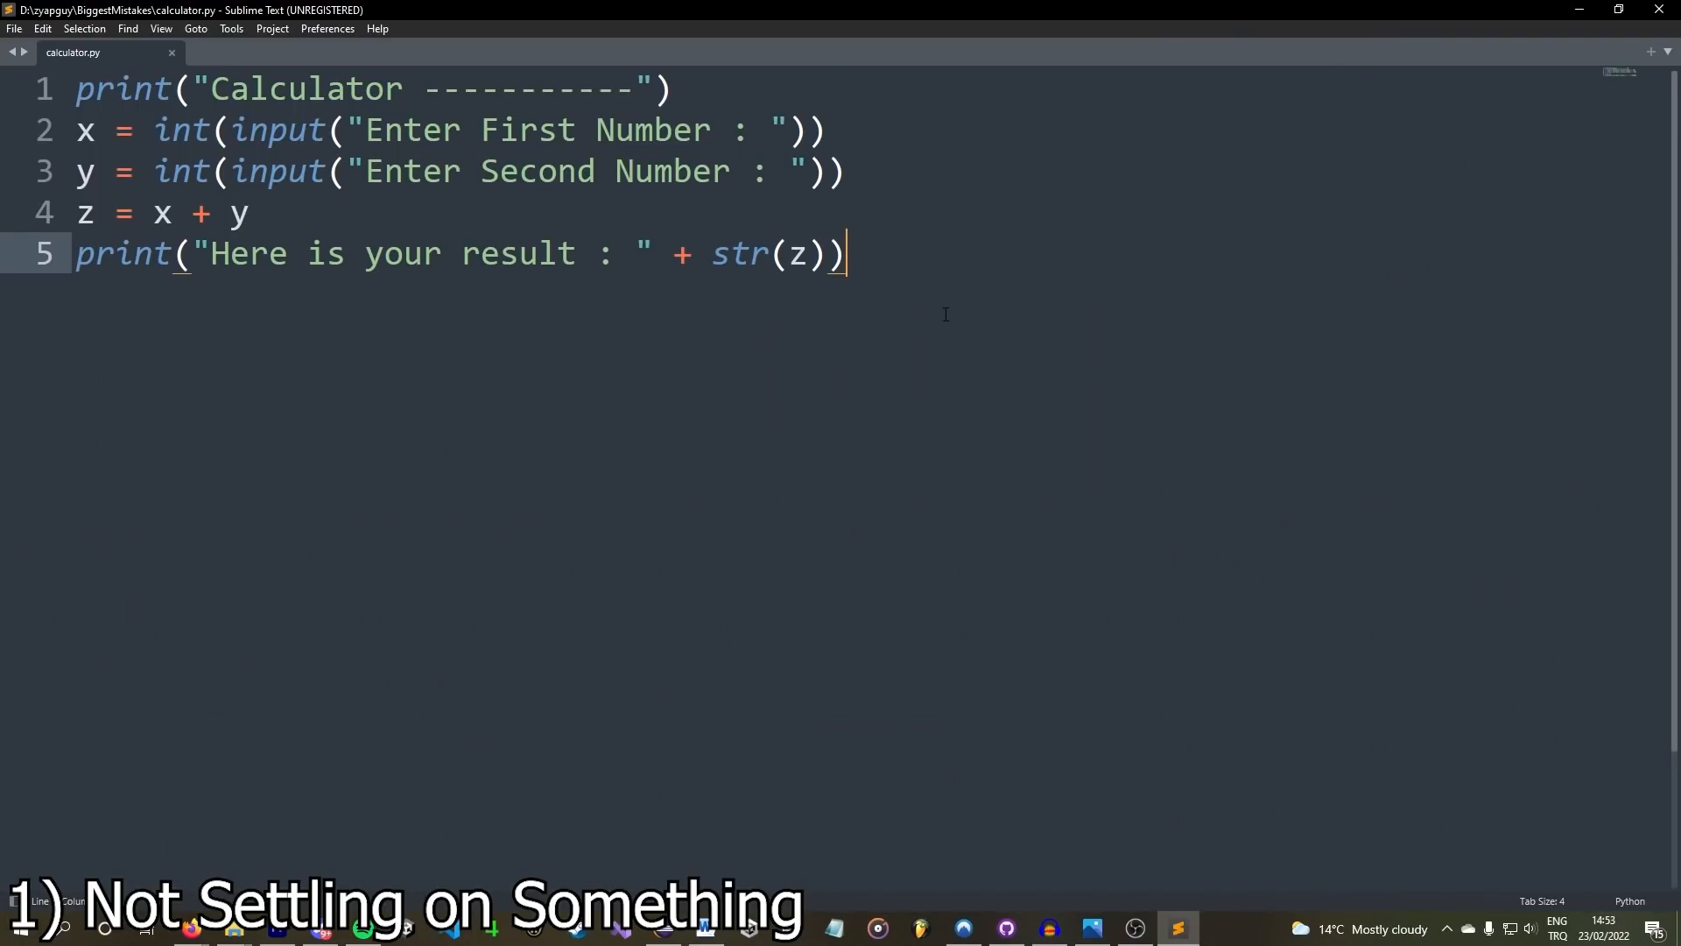
{"action": "mouse_move", "coordinate": [749, 440]}
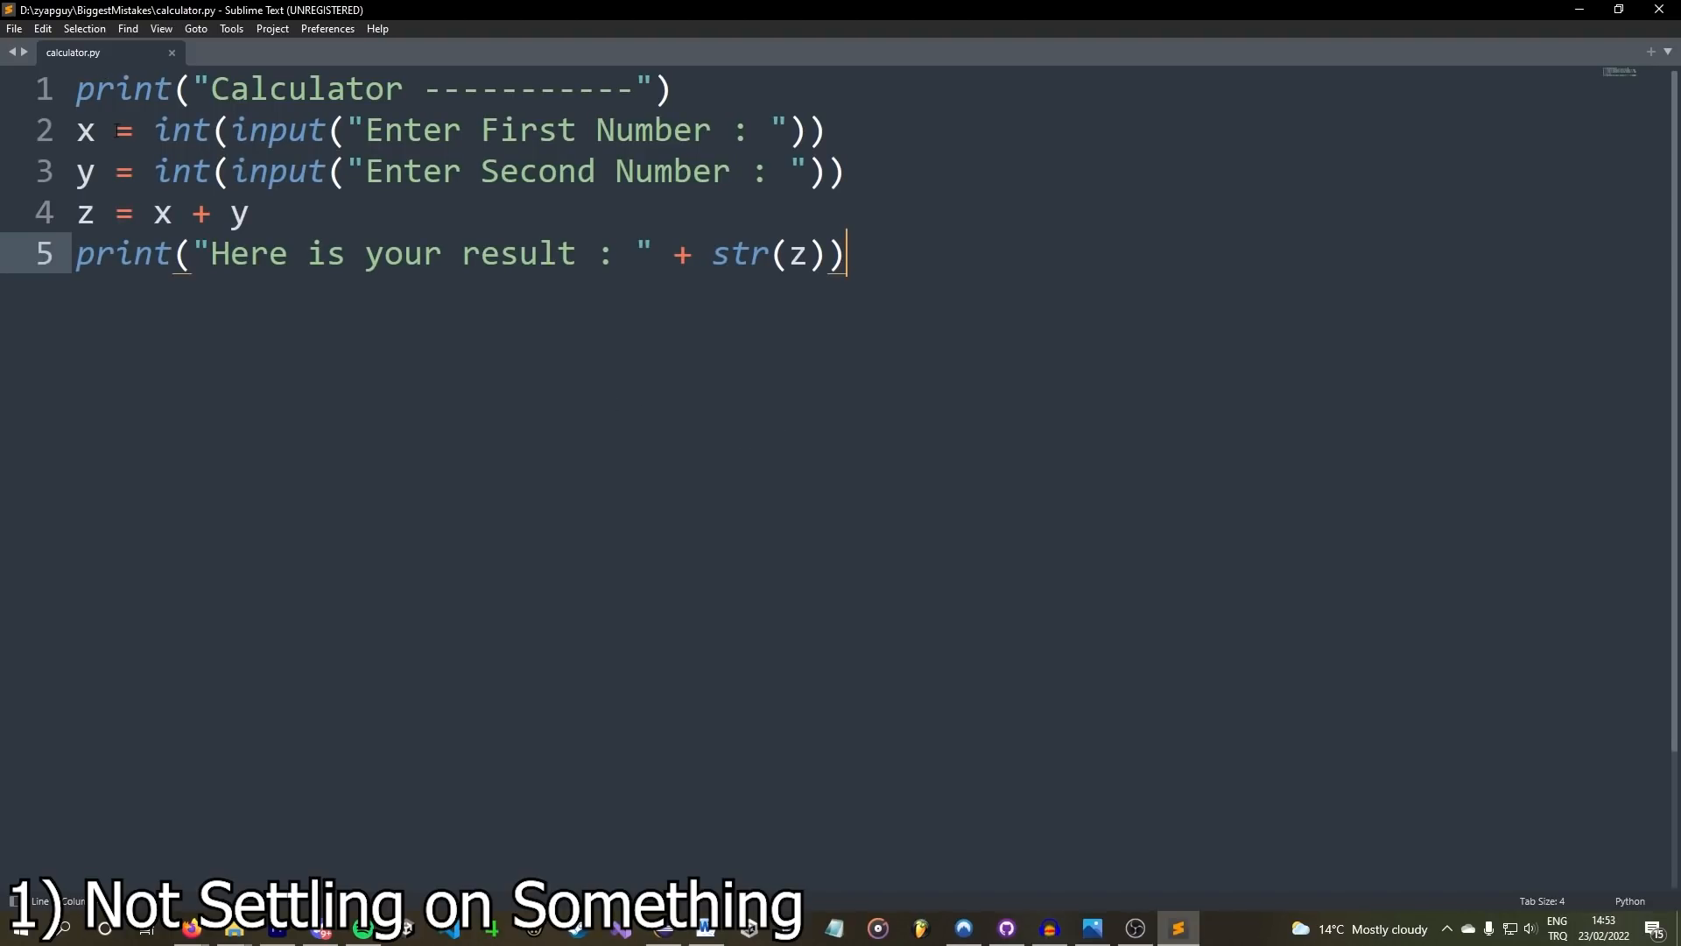
Start a new file with 'import pygame', then abandon it for another blank untitled file.
{"action": "key", "text": "ctrl+n"}
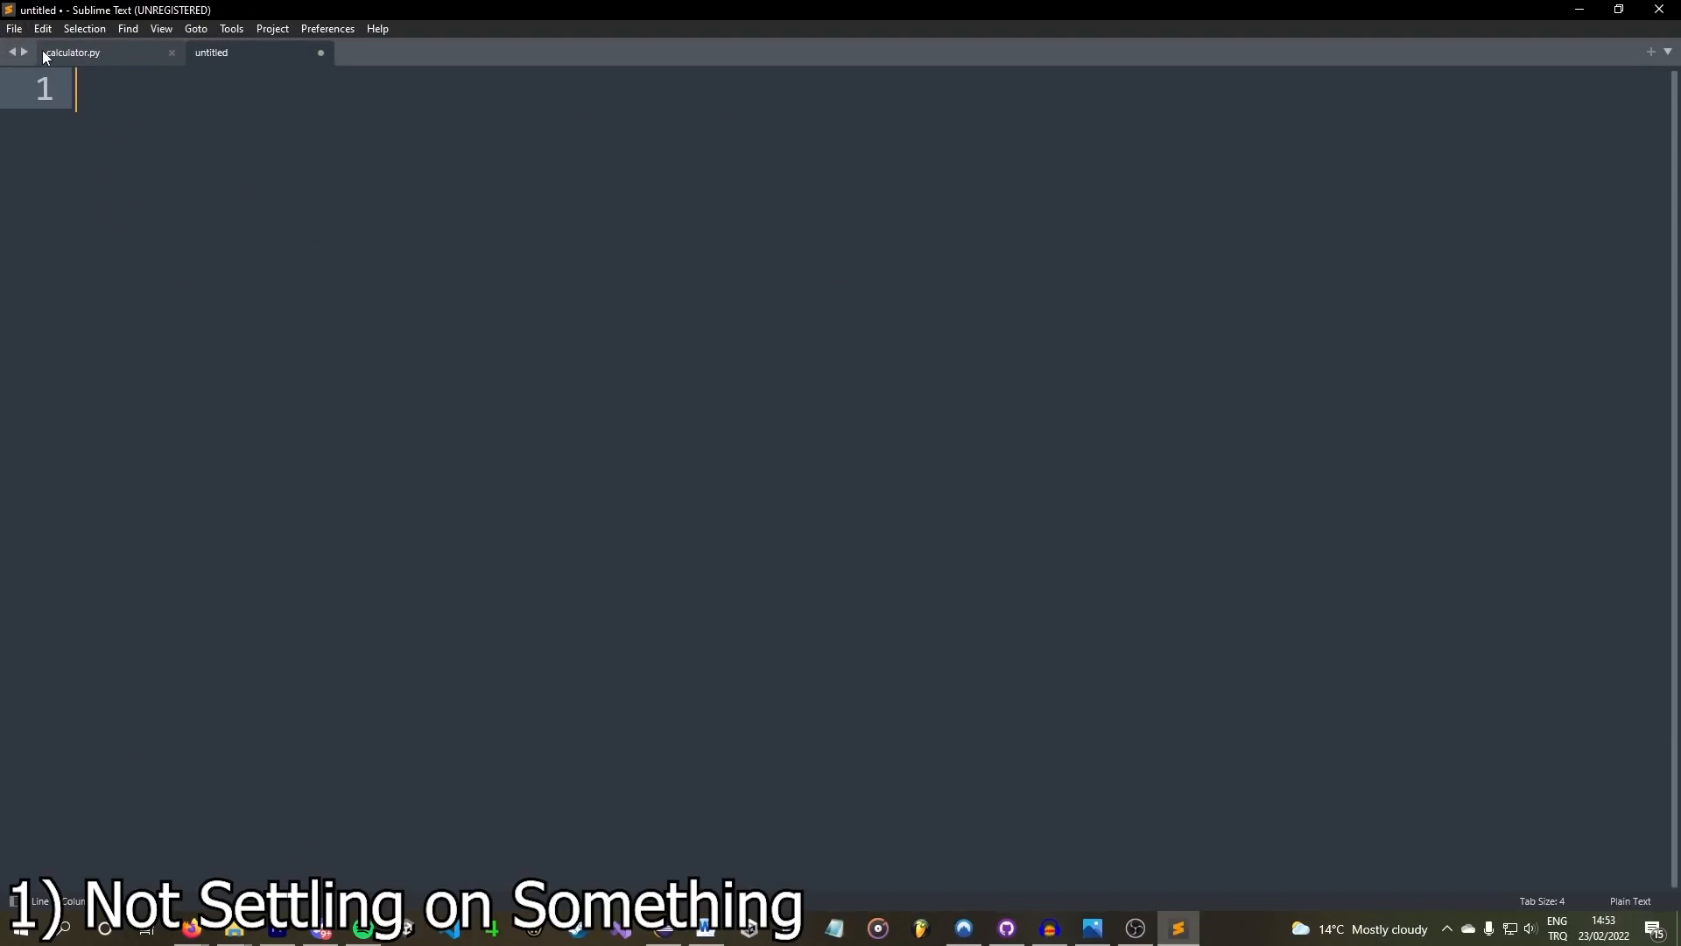
{"action": "type", "text": "import pygame"}
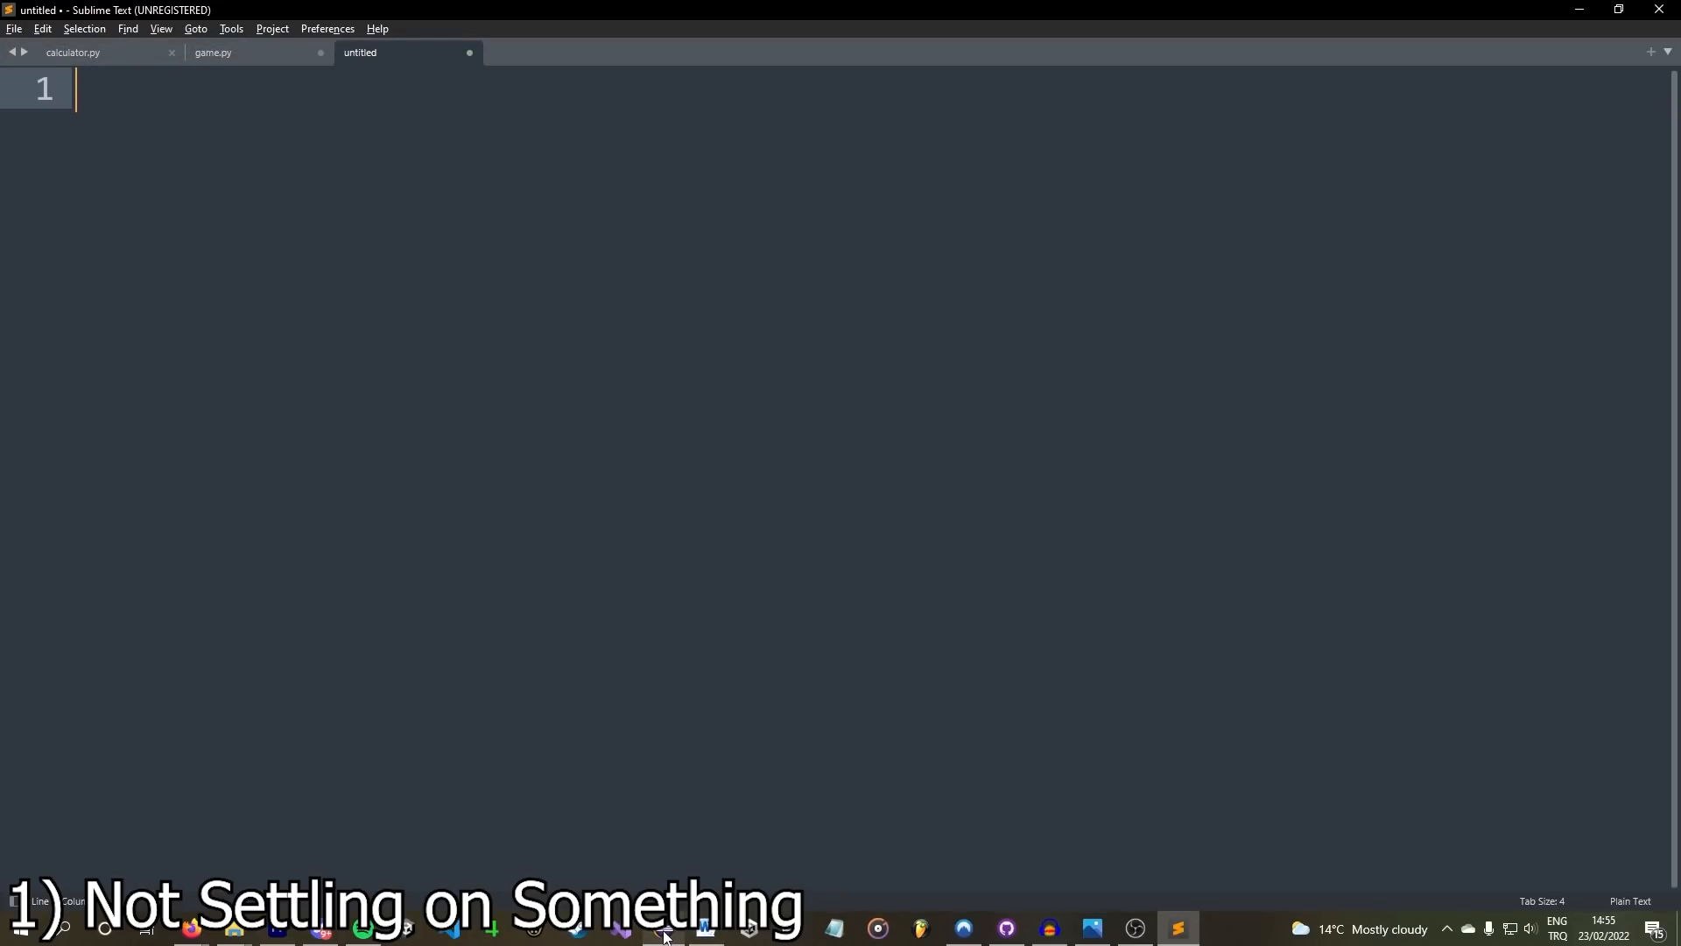
{"action": "mouse_move", "coordinate": [1088, 450]}
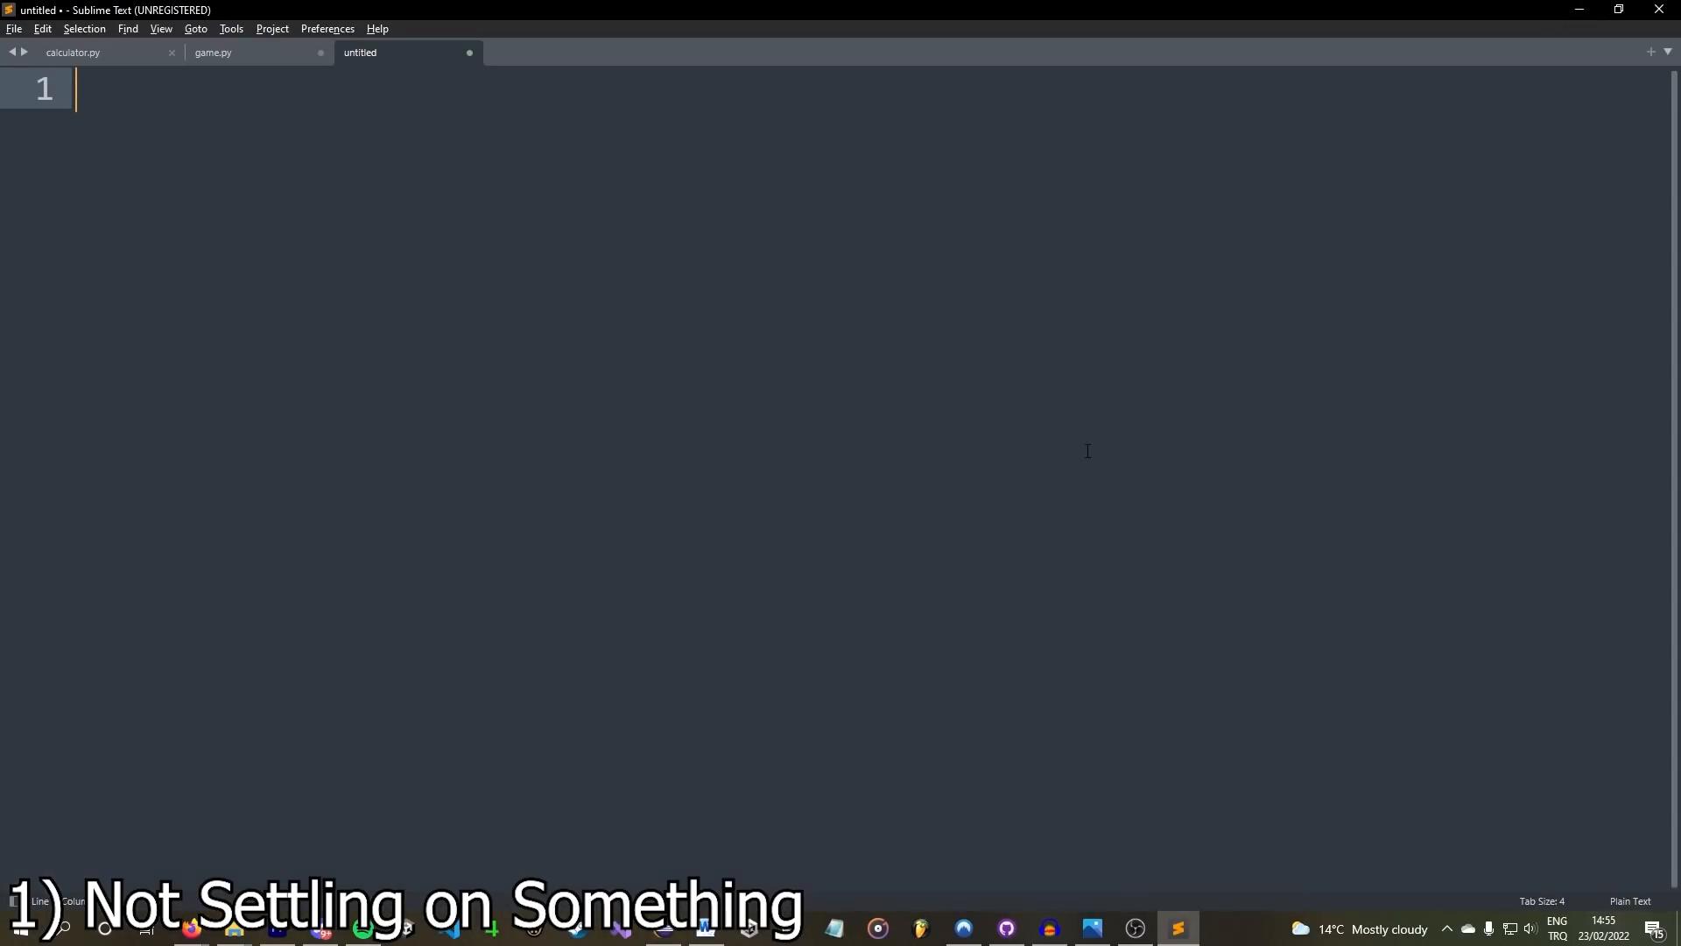
{"action": "type", "text": "<ht>"}
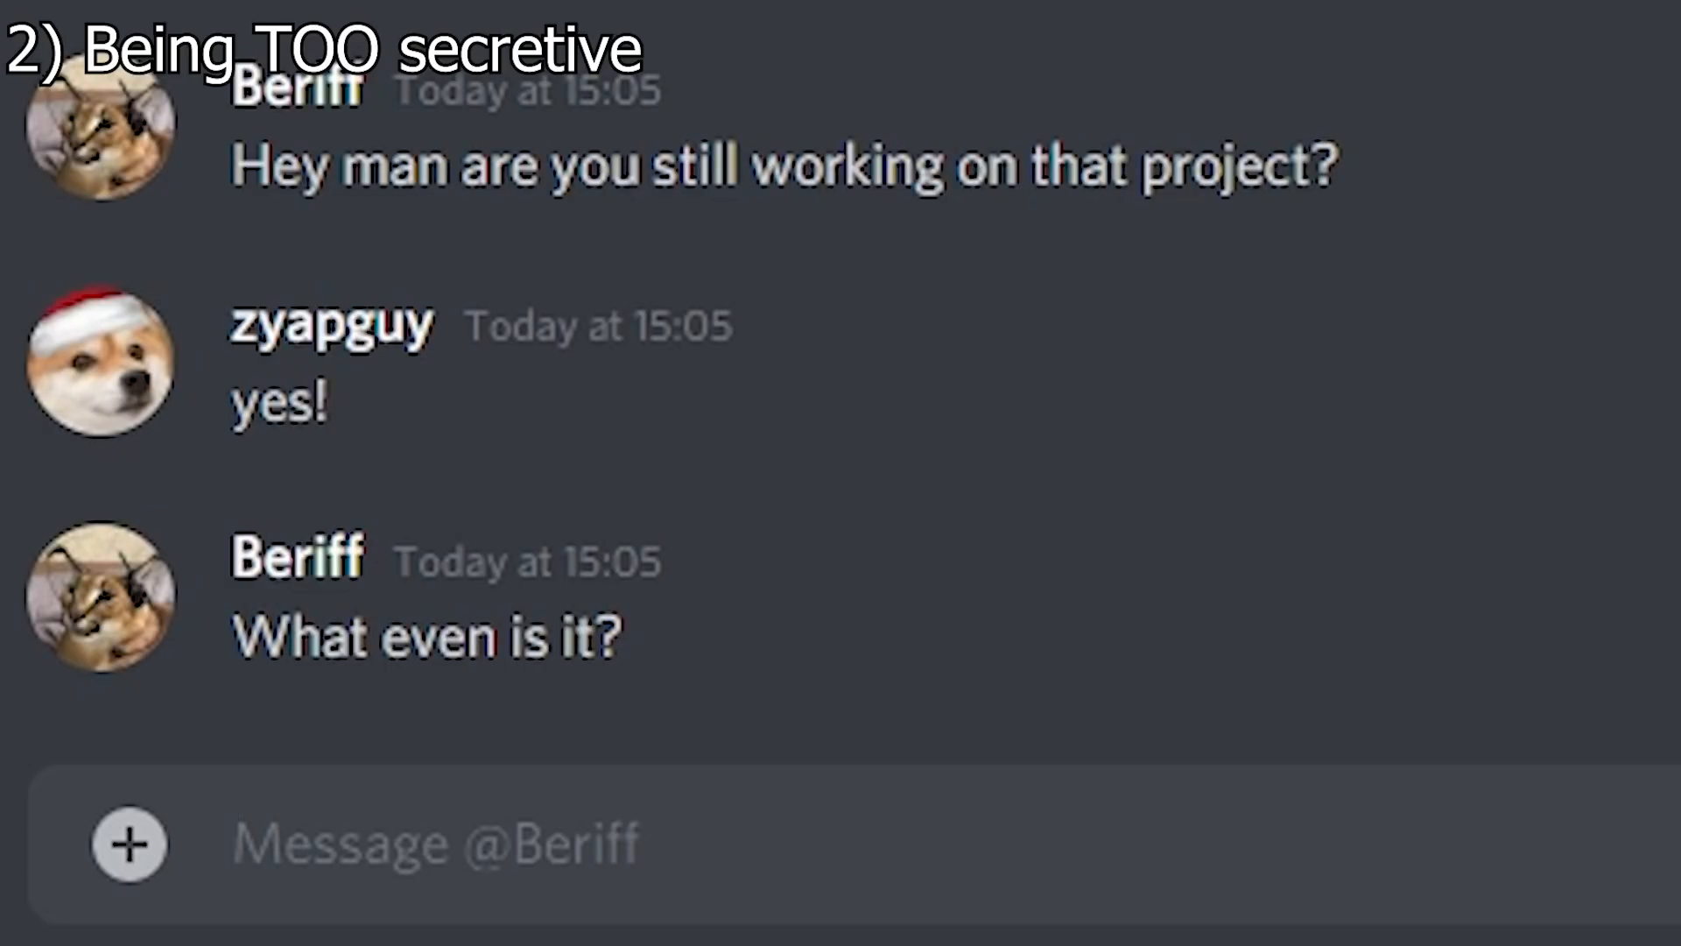
Send the friend the reply 'its a seeeeecreet!!!'.
{"action": "type", "text": "its a seeeeed"}
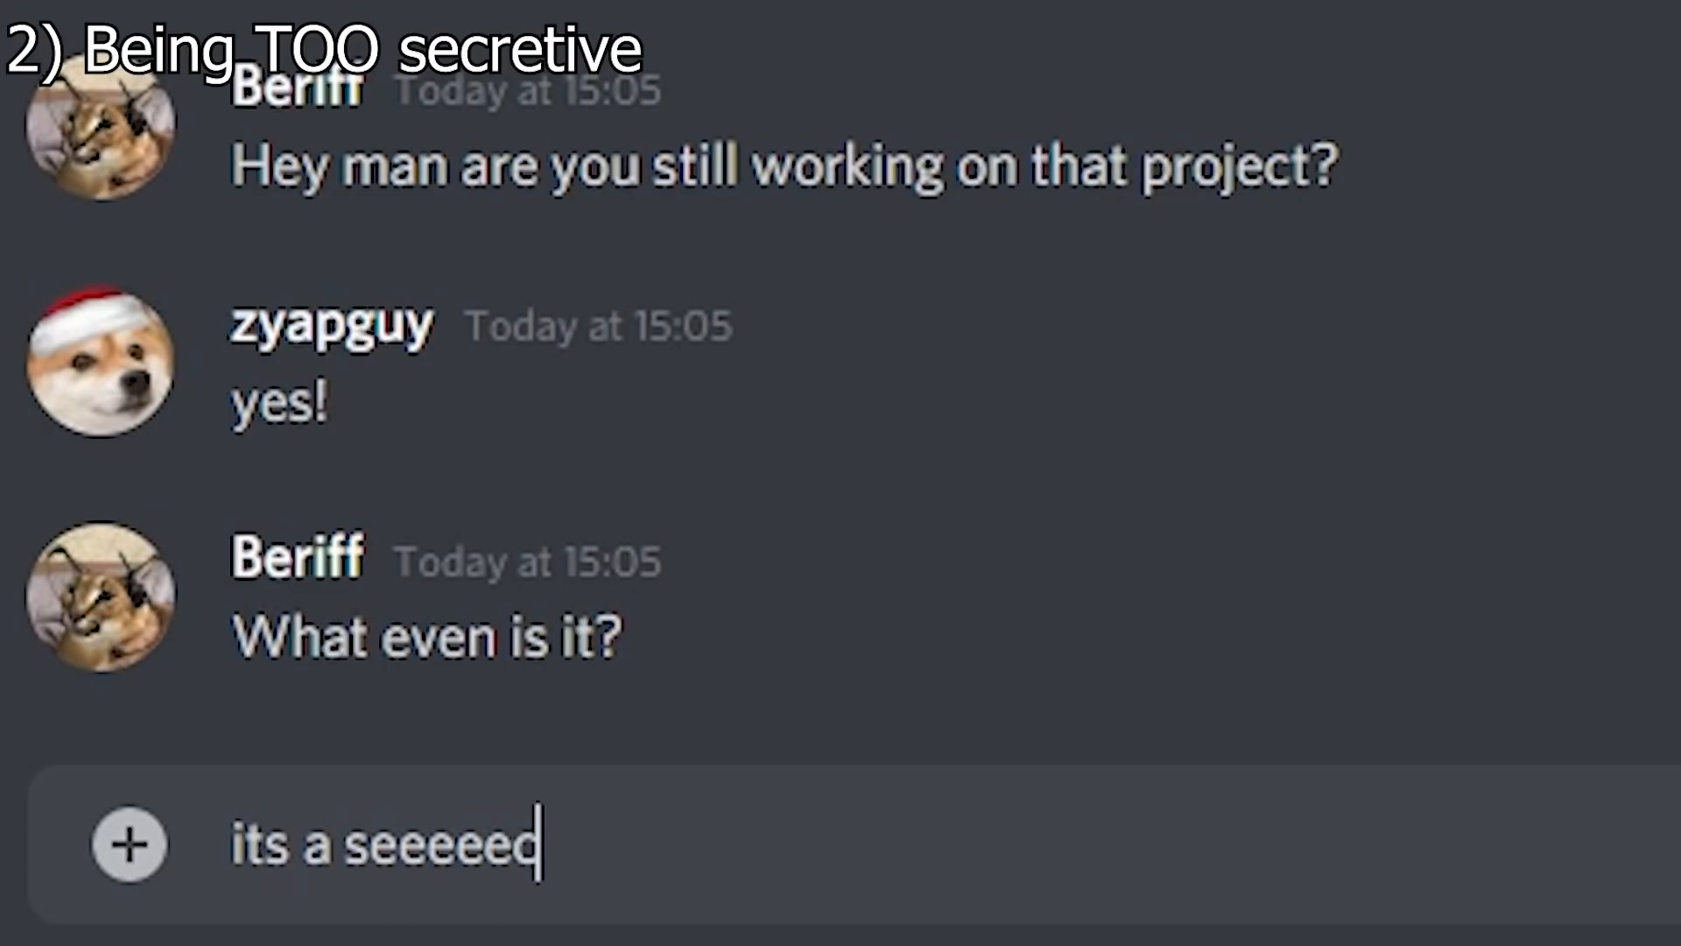
{"action": "key", "text": "Enter"}
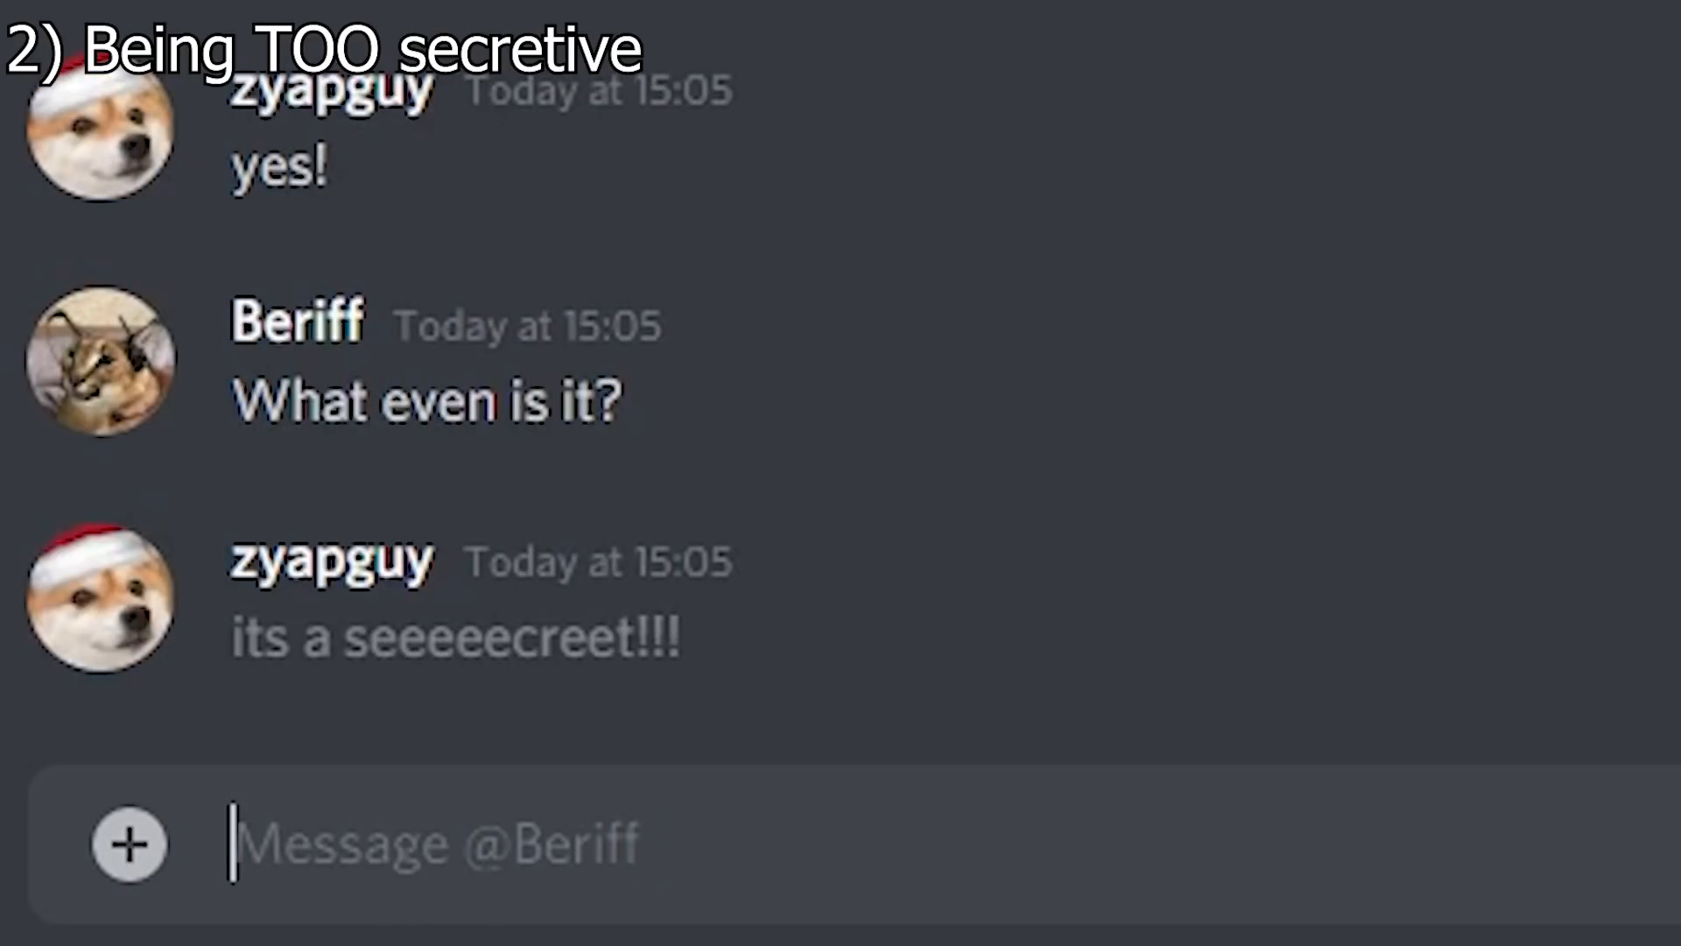
{"action": "scroll", "scroll_direction": "down", "scroll_amount": 3}
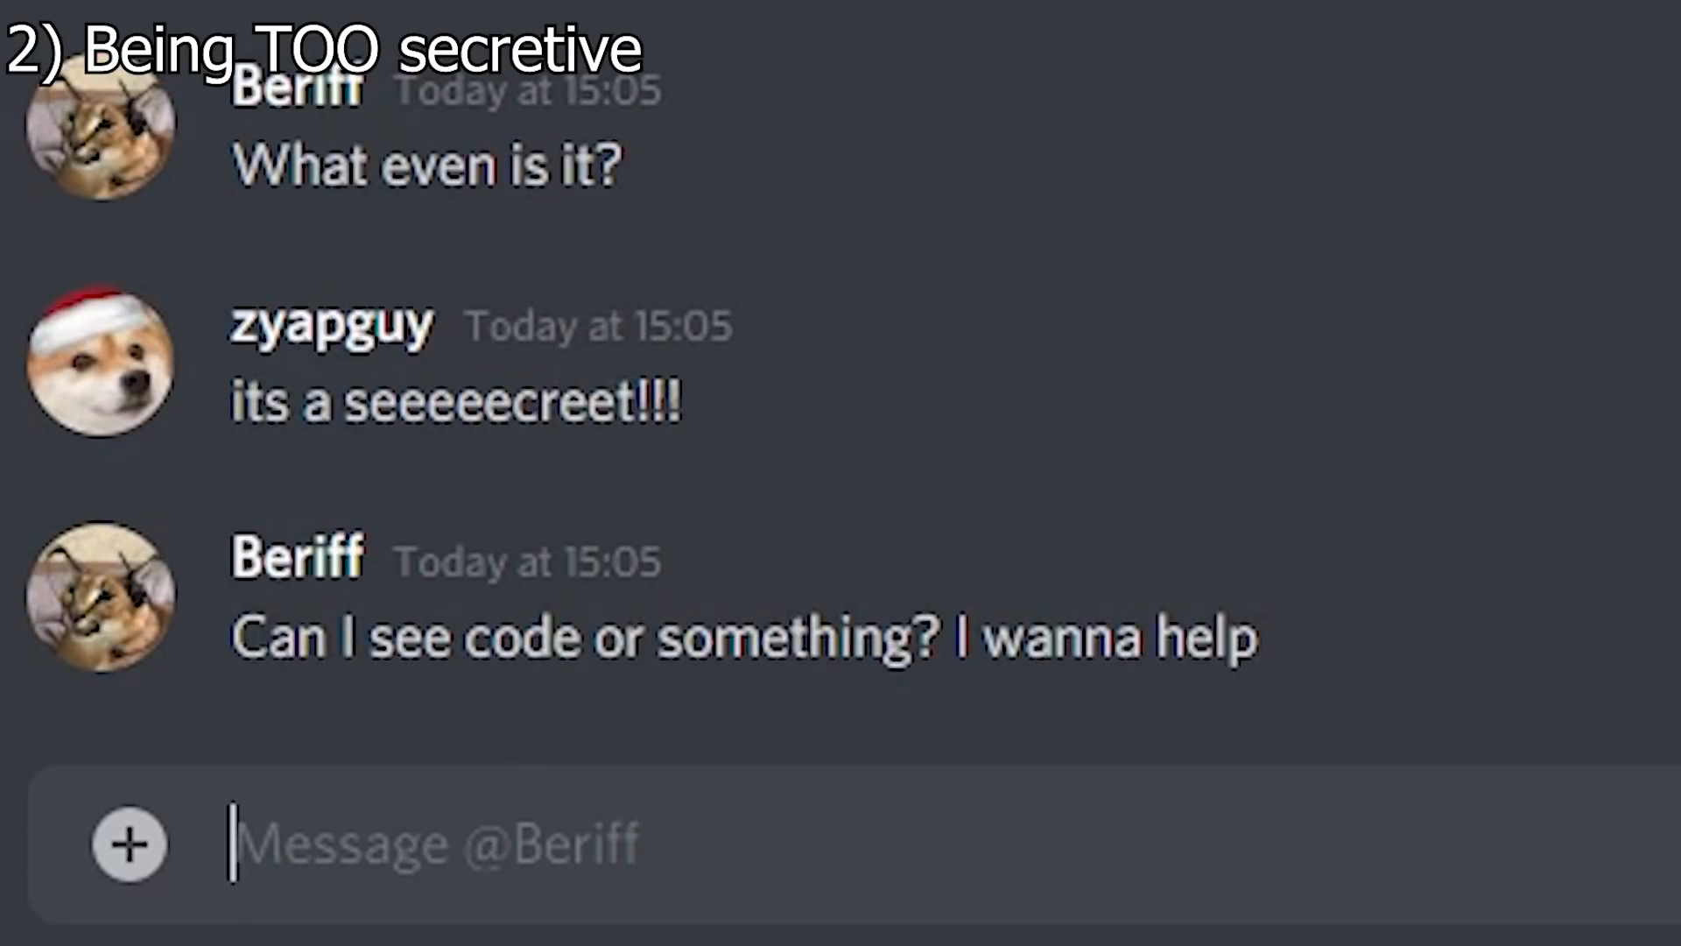
Send 'No! It's my project! It's secret' and follow with 'NO! YOU WILL STEAL IT.'.
{"action": "type", "text": "No! It's"}
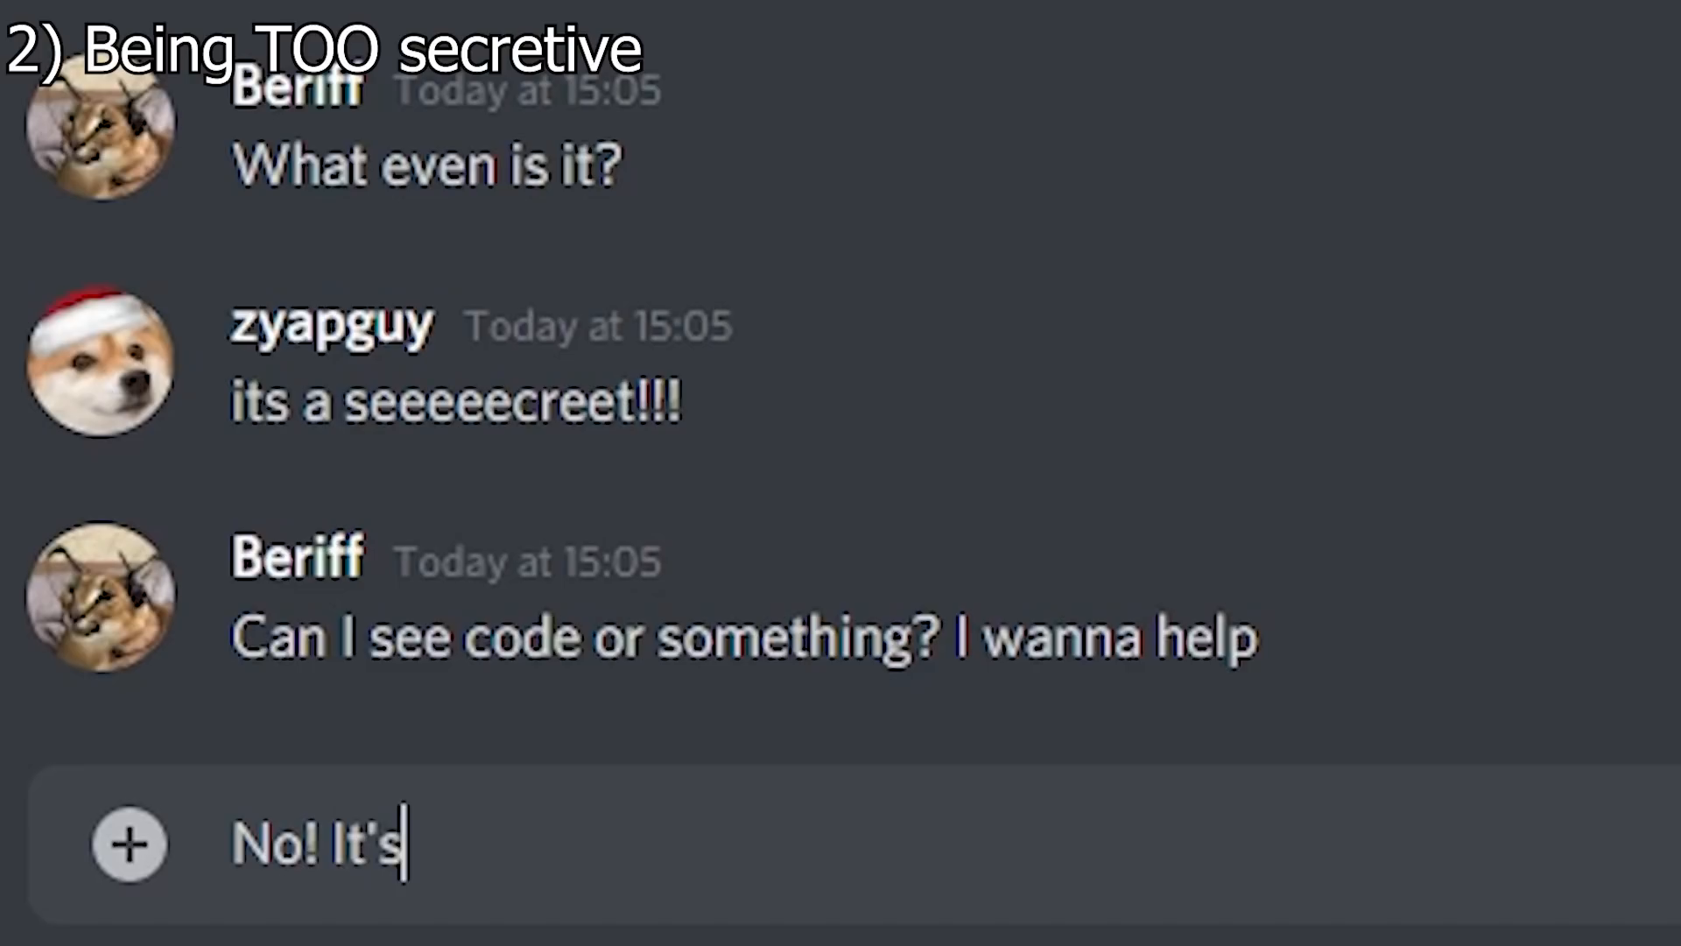
{"action": "type", "text": "my project!"}
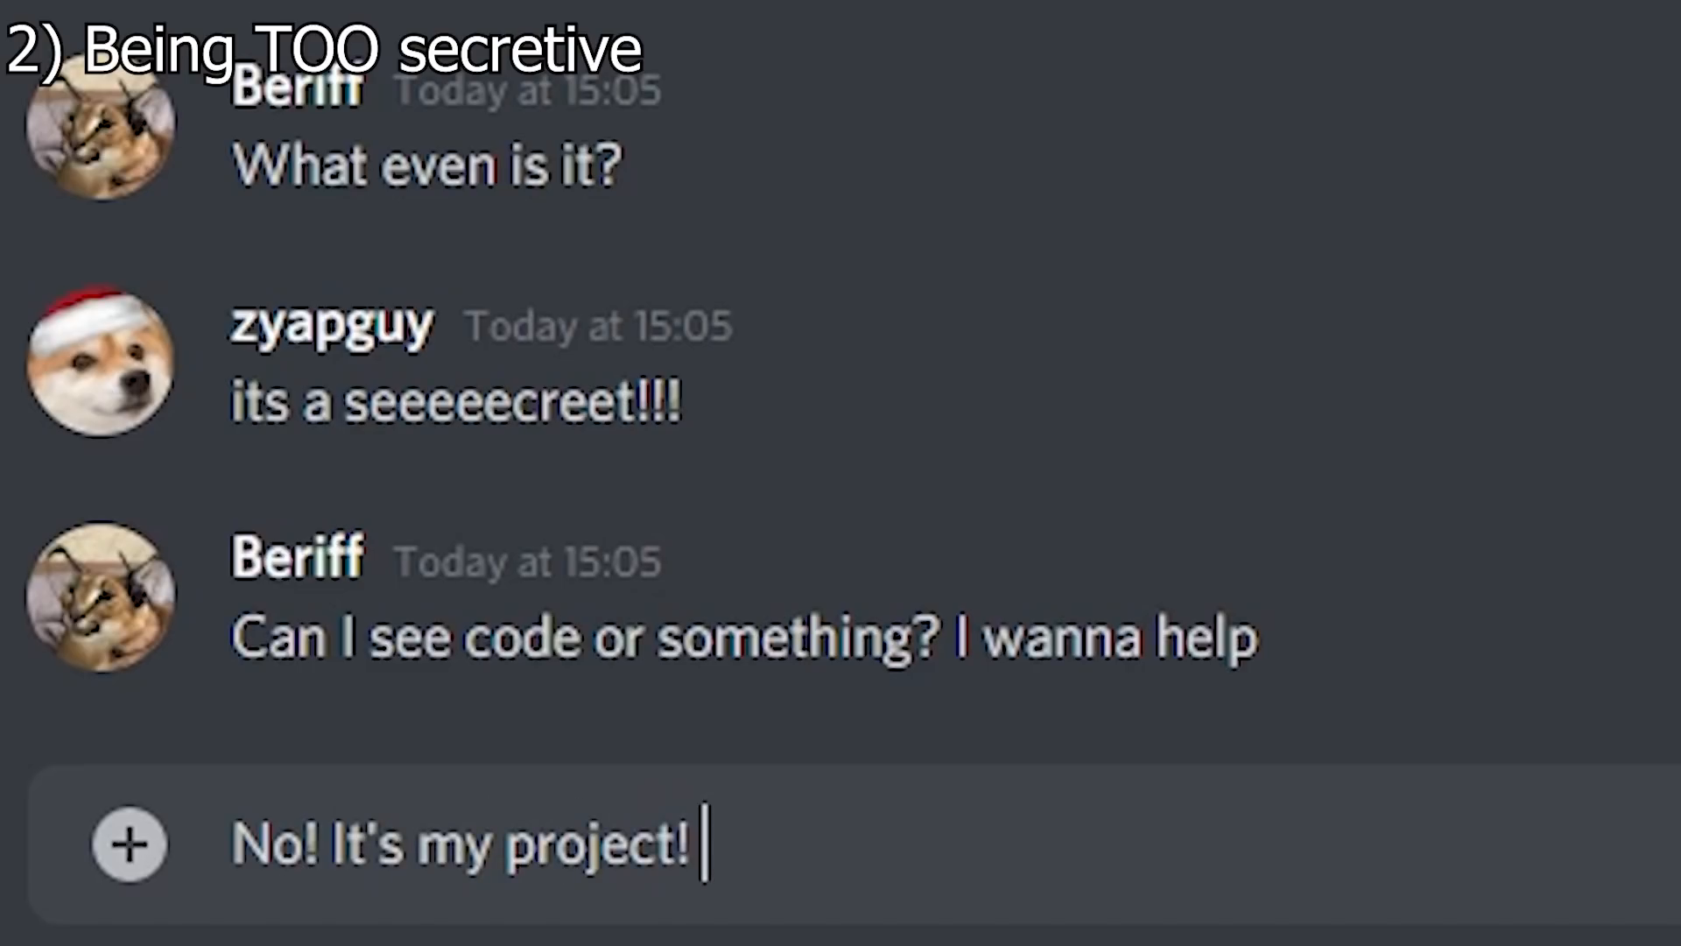
{"action": "type", "text": "It's secret"}
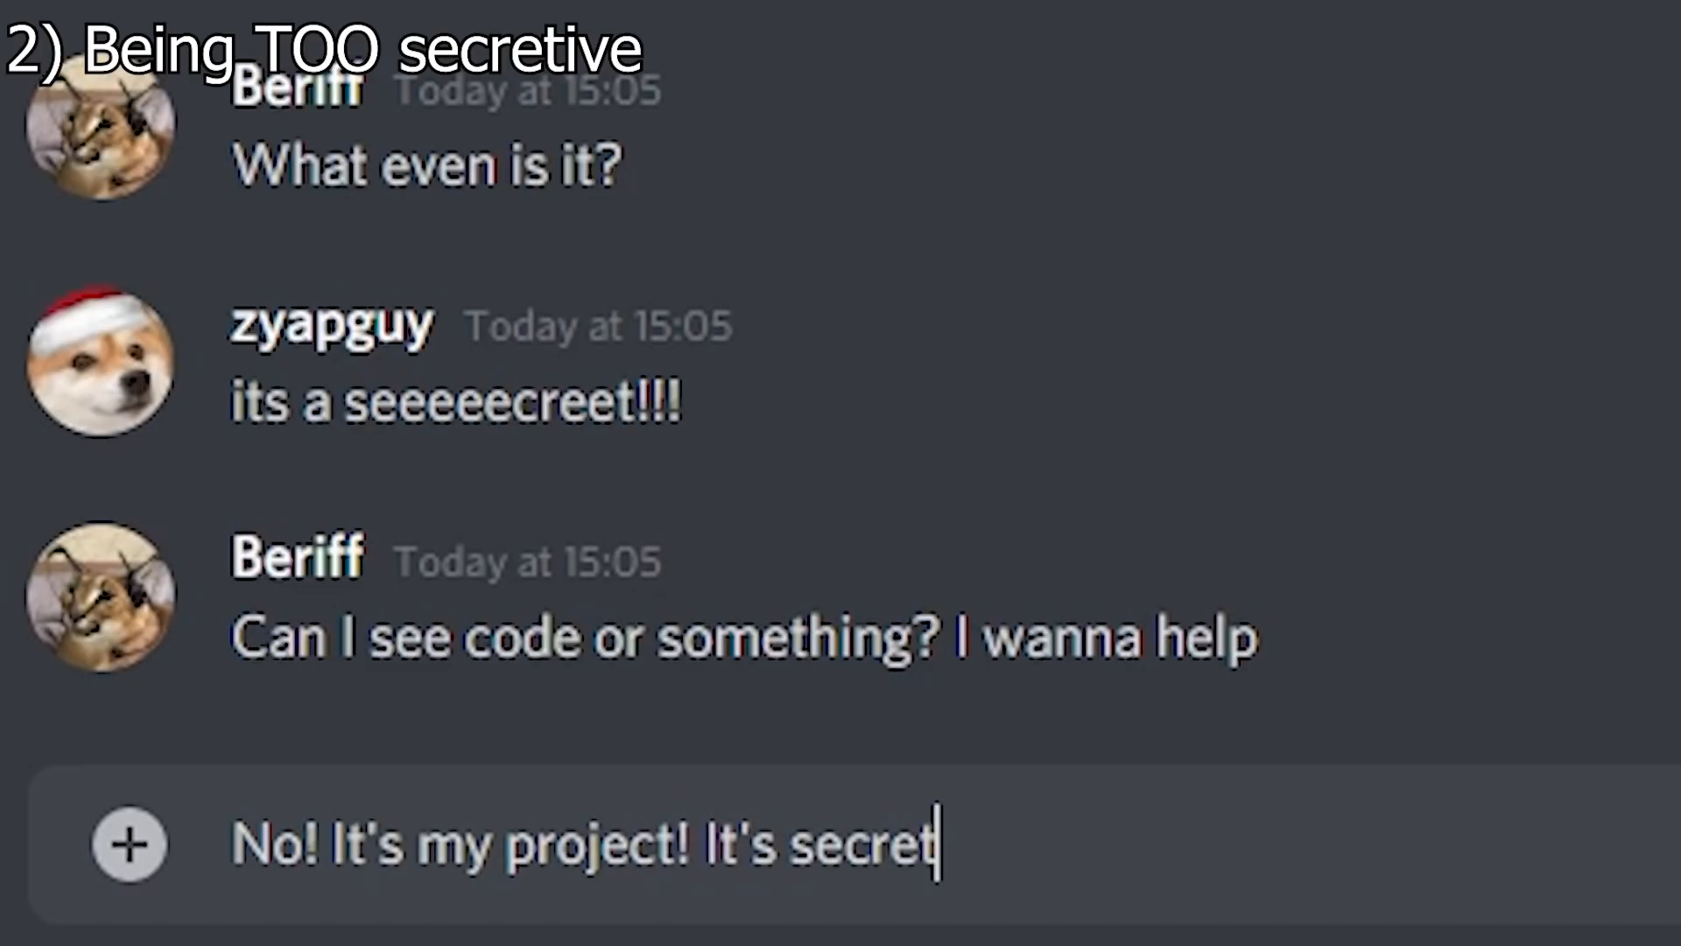
{"action": "key", "text": "Enter"}
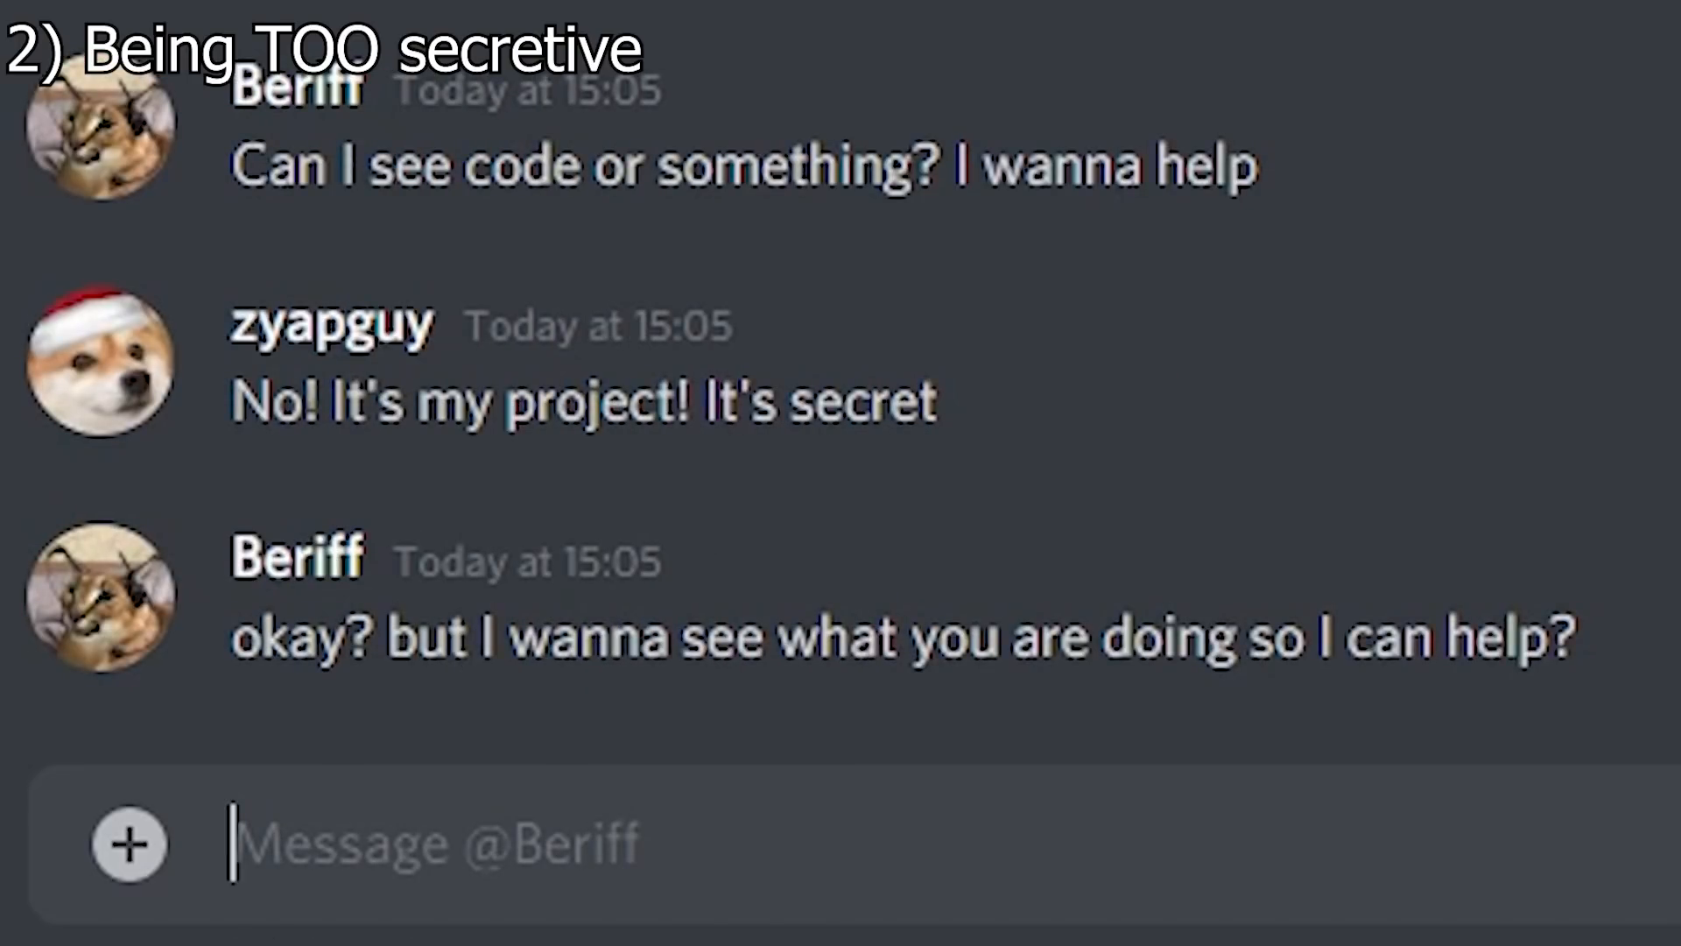
{"action": "type", "text": "NO! YOU WI"}
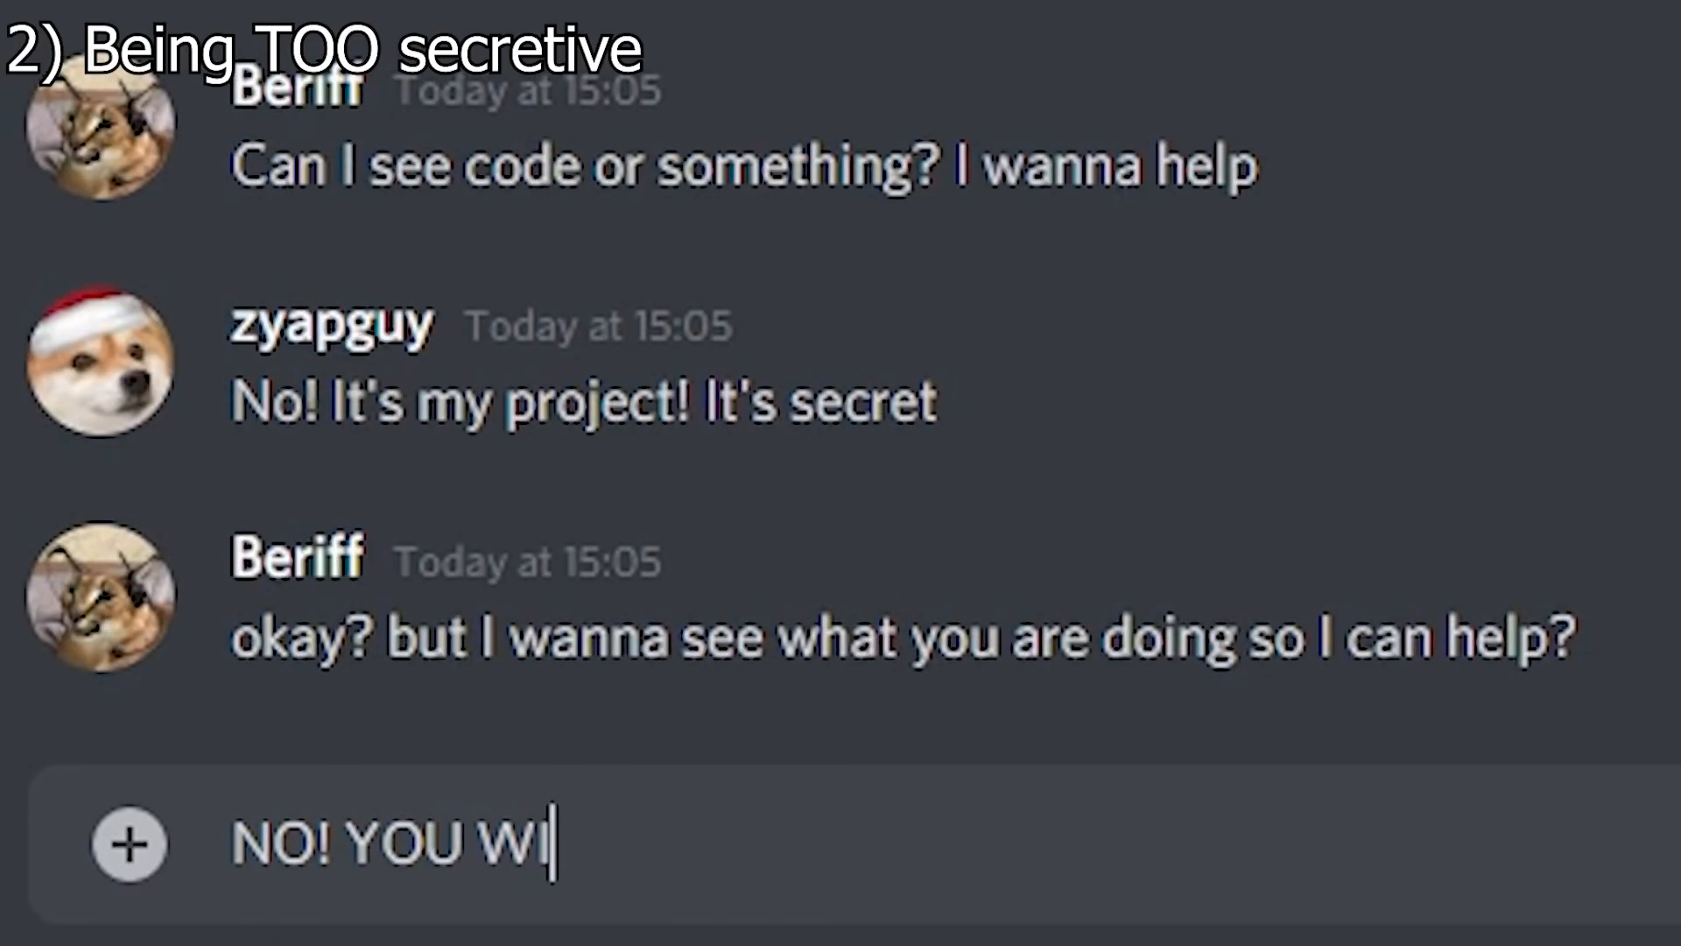
{"action": "type", "text": "LL STEAL IT."}
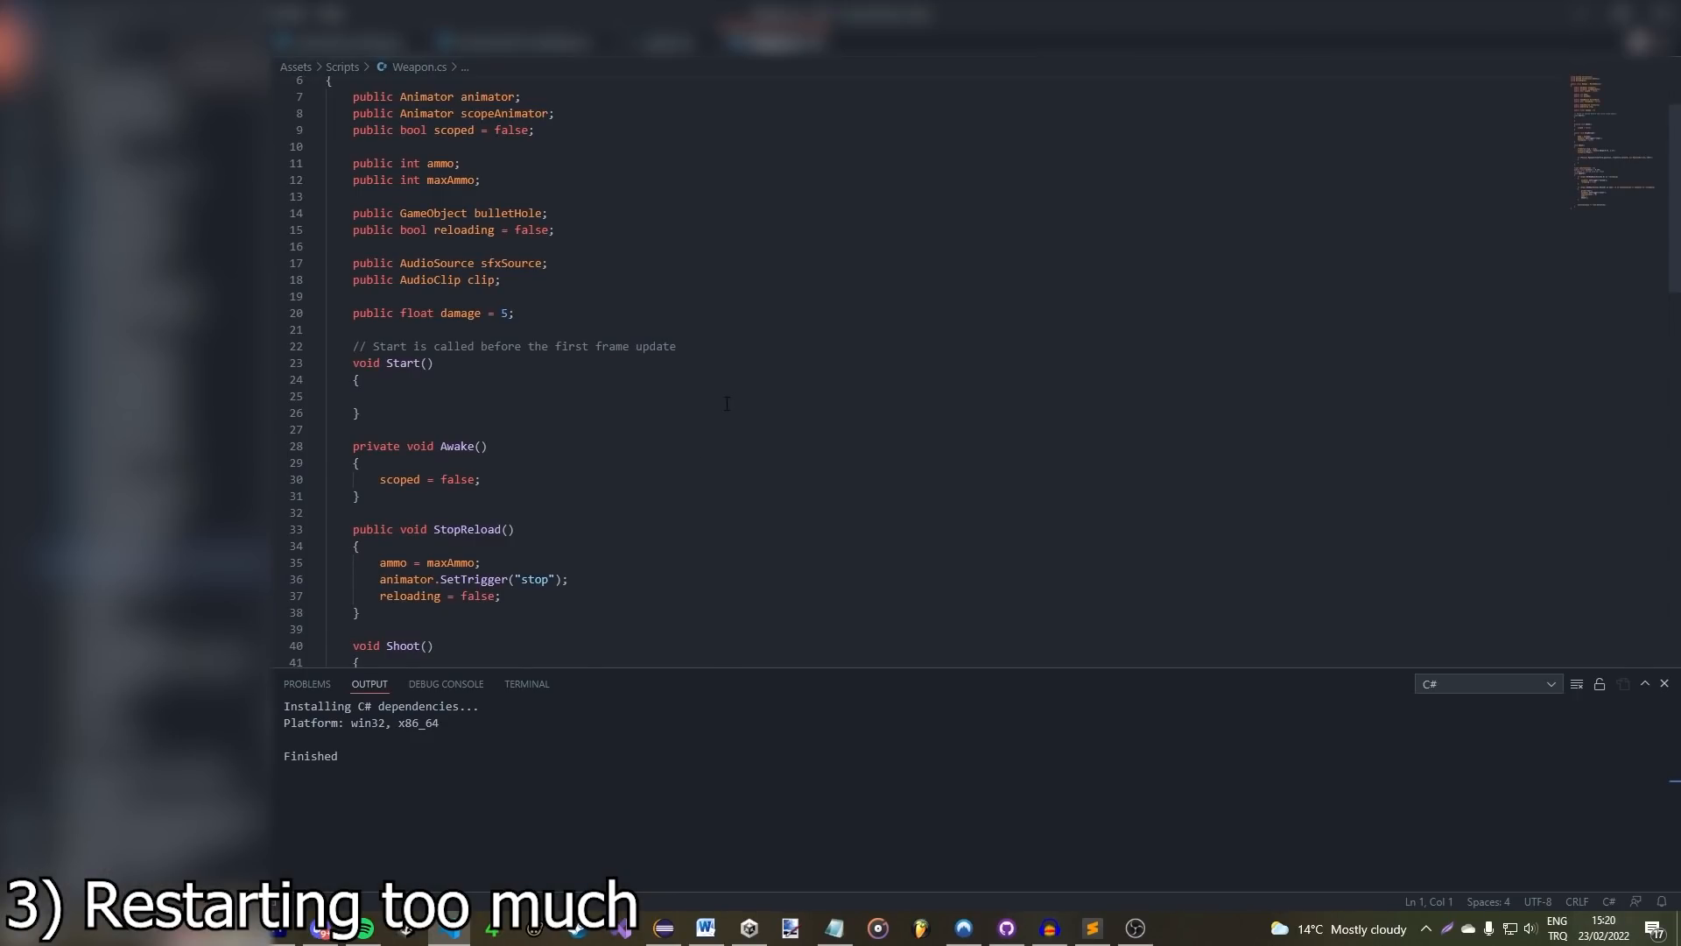
{"action": "mouse_move", "coordinate": [724, 406]}
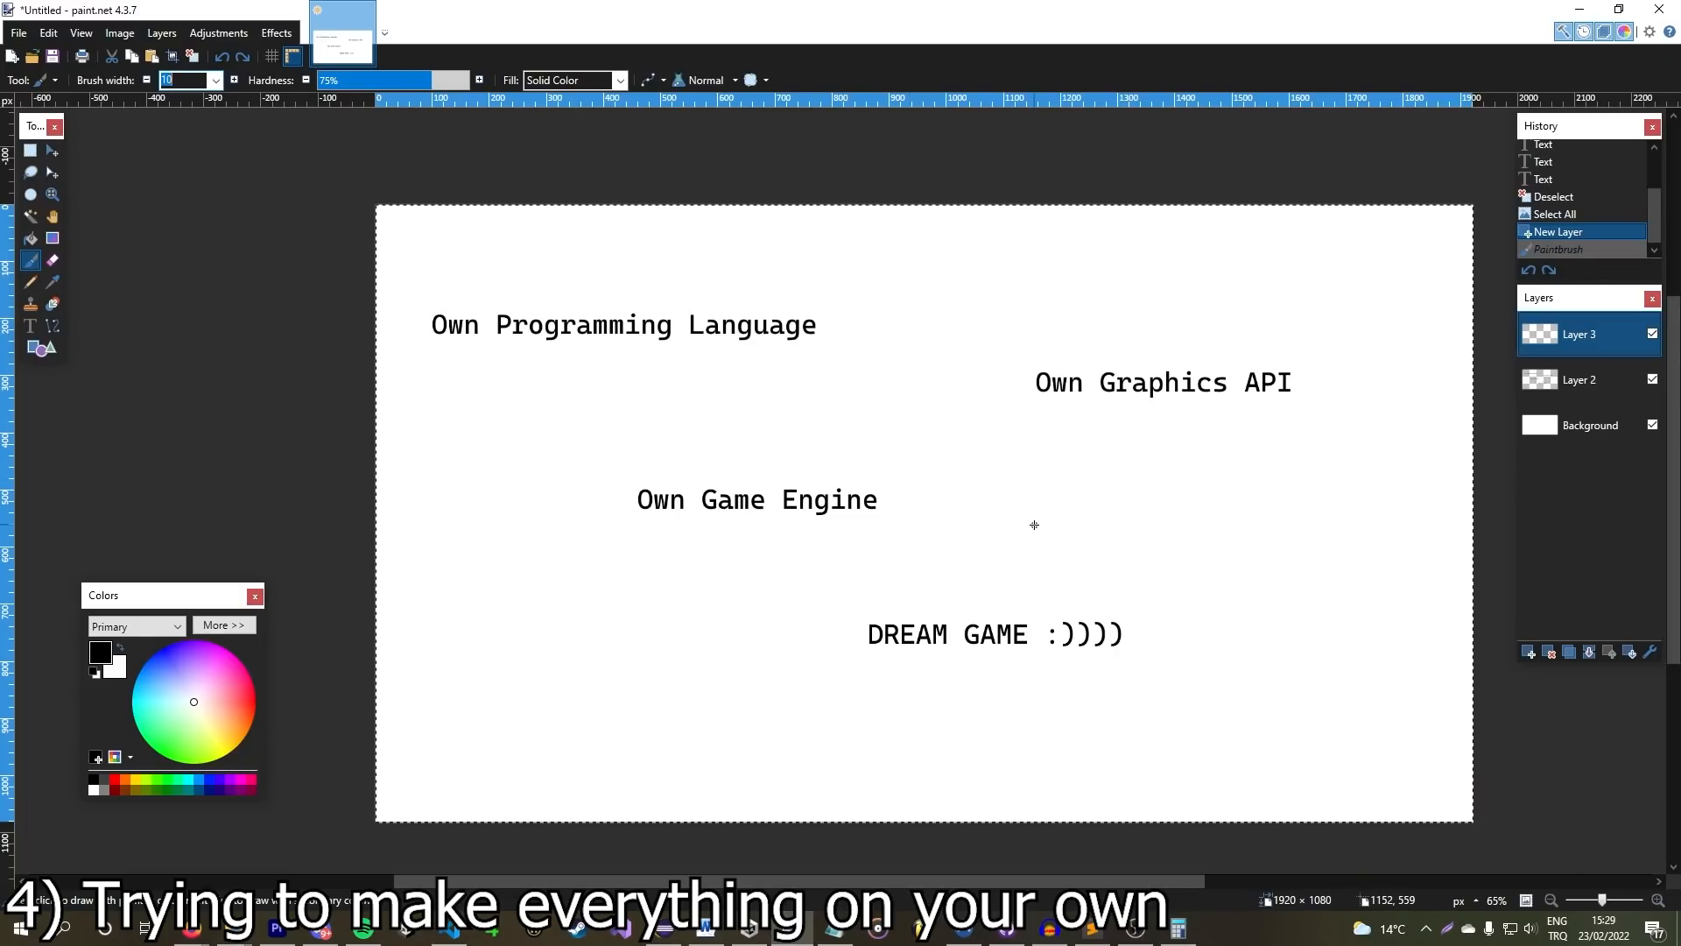
{"action": "mouse_move", "coordinate": [721, 291]}
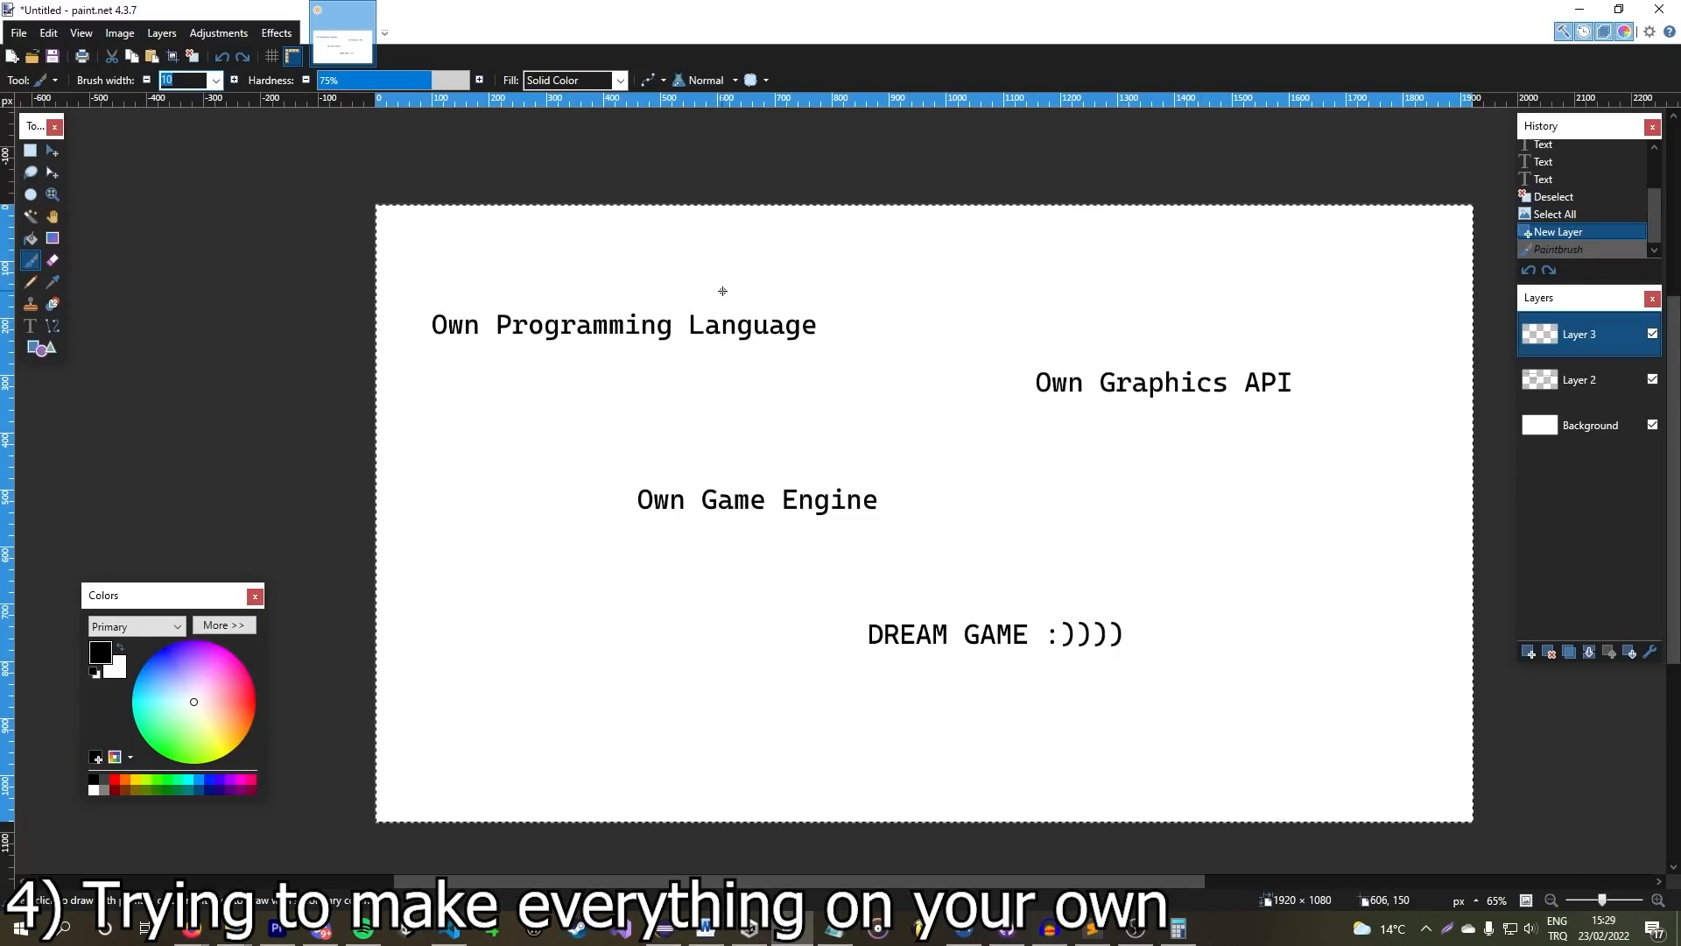
Paint a curved stroke from Own Programming Language to Own Graphics API, plus its arrowhead.
{"action": "left_click_drag", "start_coordinate": [744, 295], "coordinate": [1175, 344]}
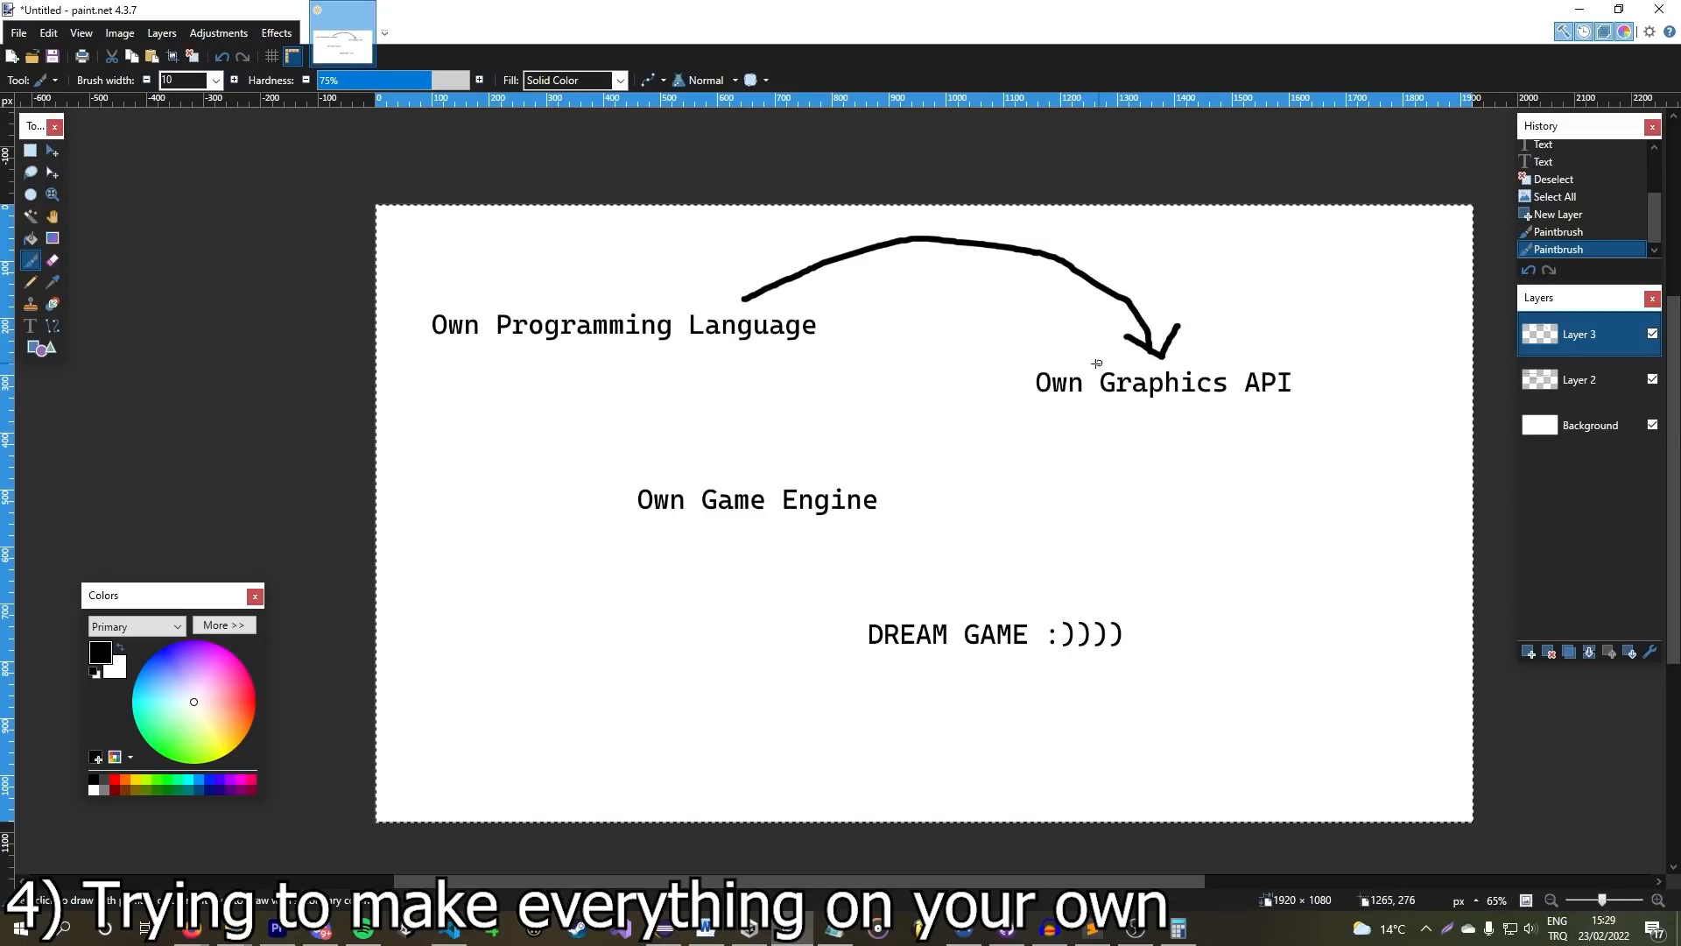
{"action": "left_click_drag", "start_coordinate": [1094, 359], "coordinate": [821, 477]}
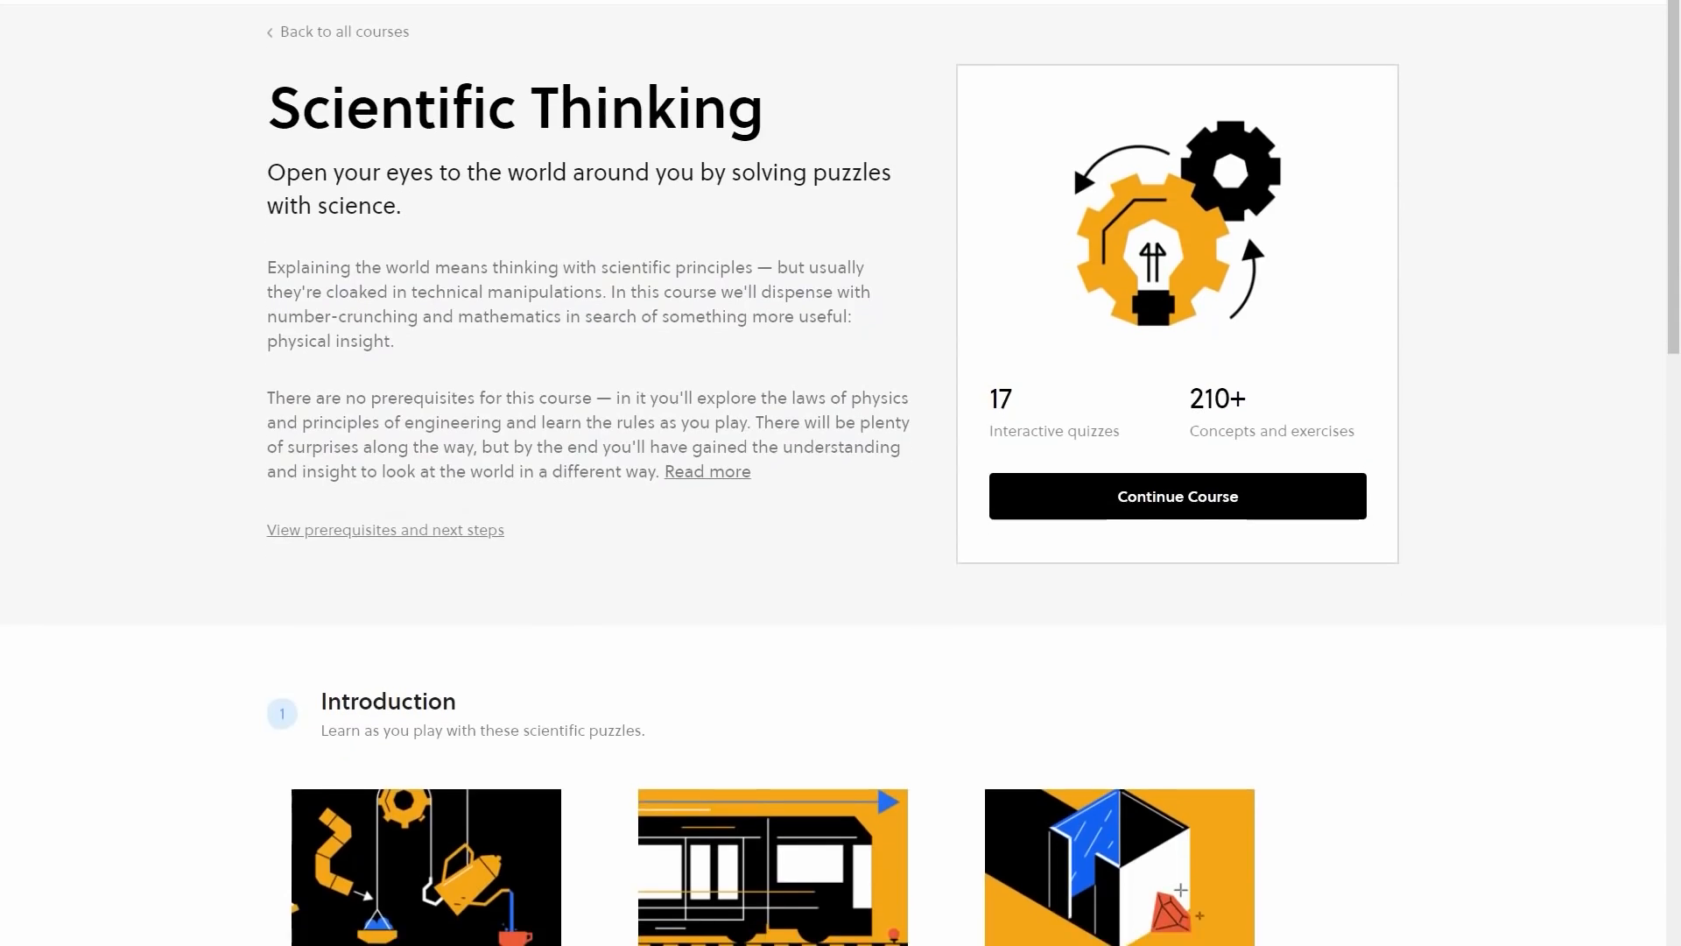
Scroll past Popular Courses and Featured down to the Popular Learning Paths section.
{"action": "scroll", "scroll_direction": "down", "scroll_amount": 3}
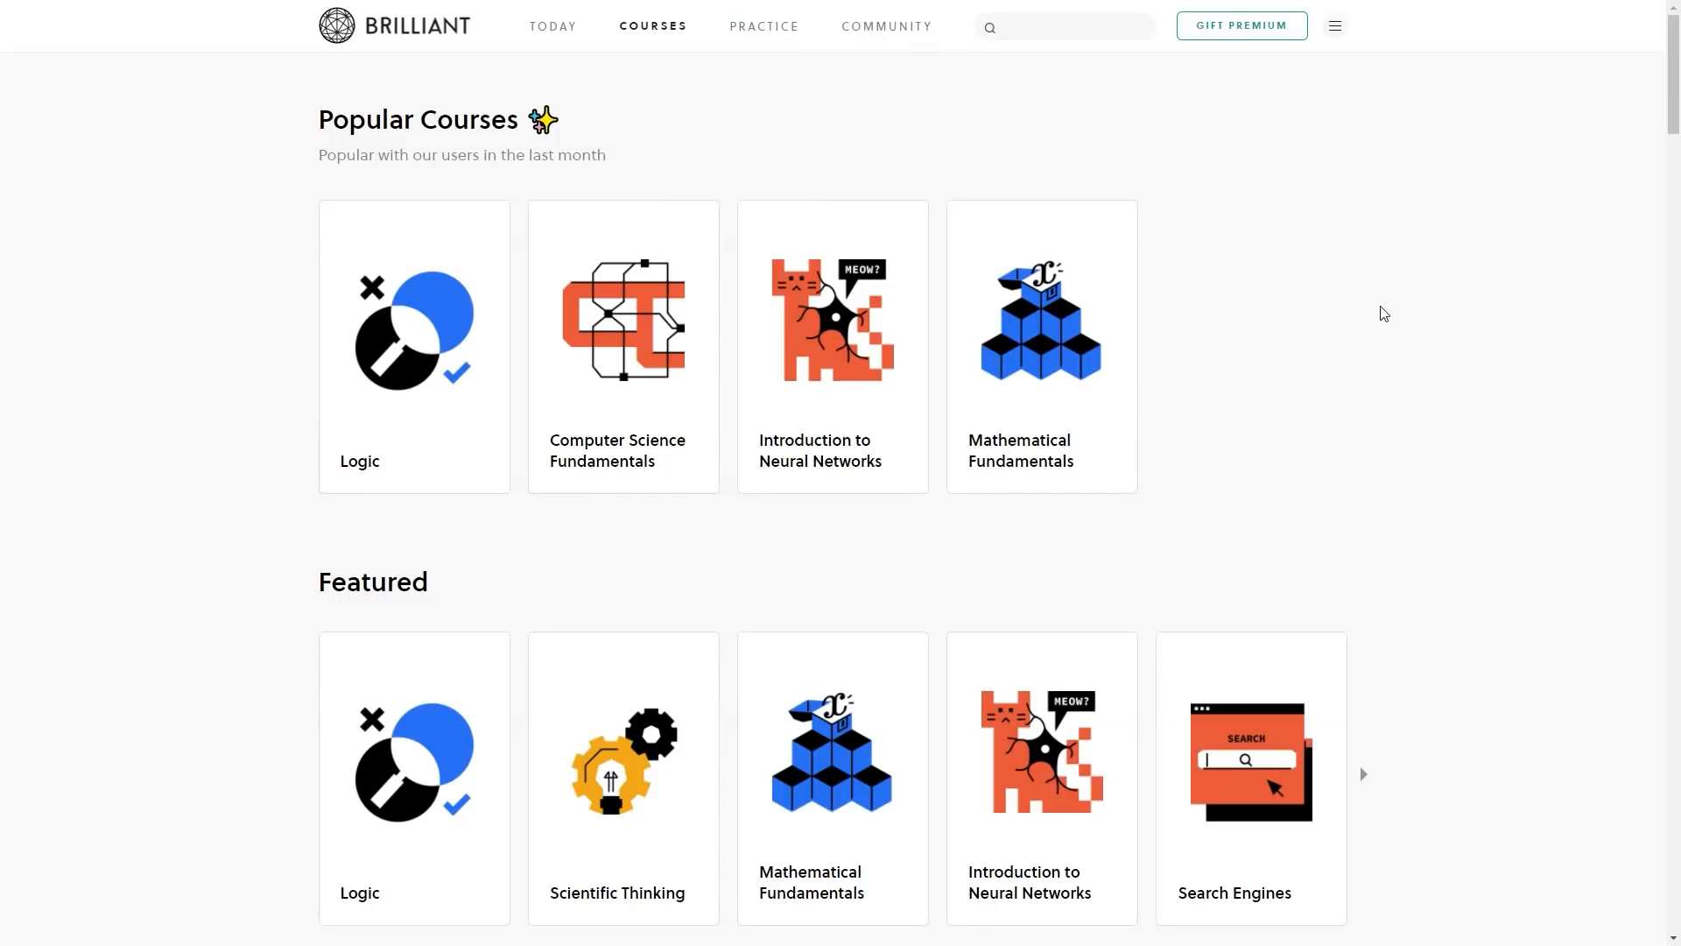
{"action": "scroll", "scroll_direction": "down", "scroll_amount": 3}
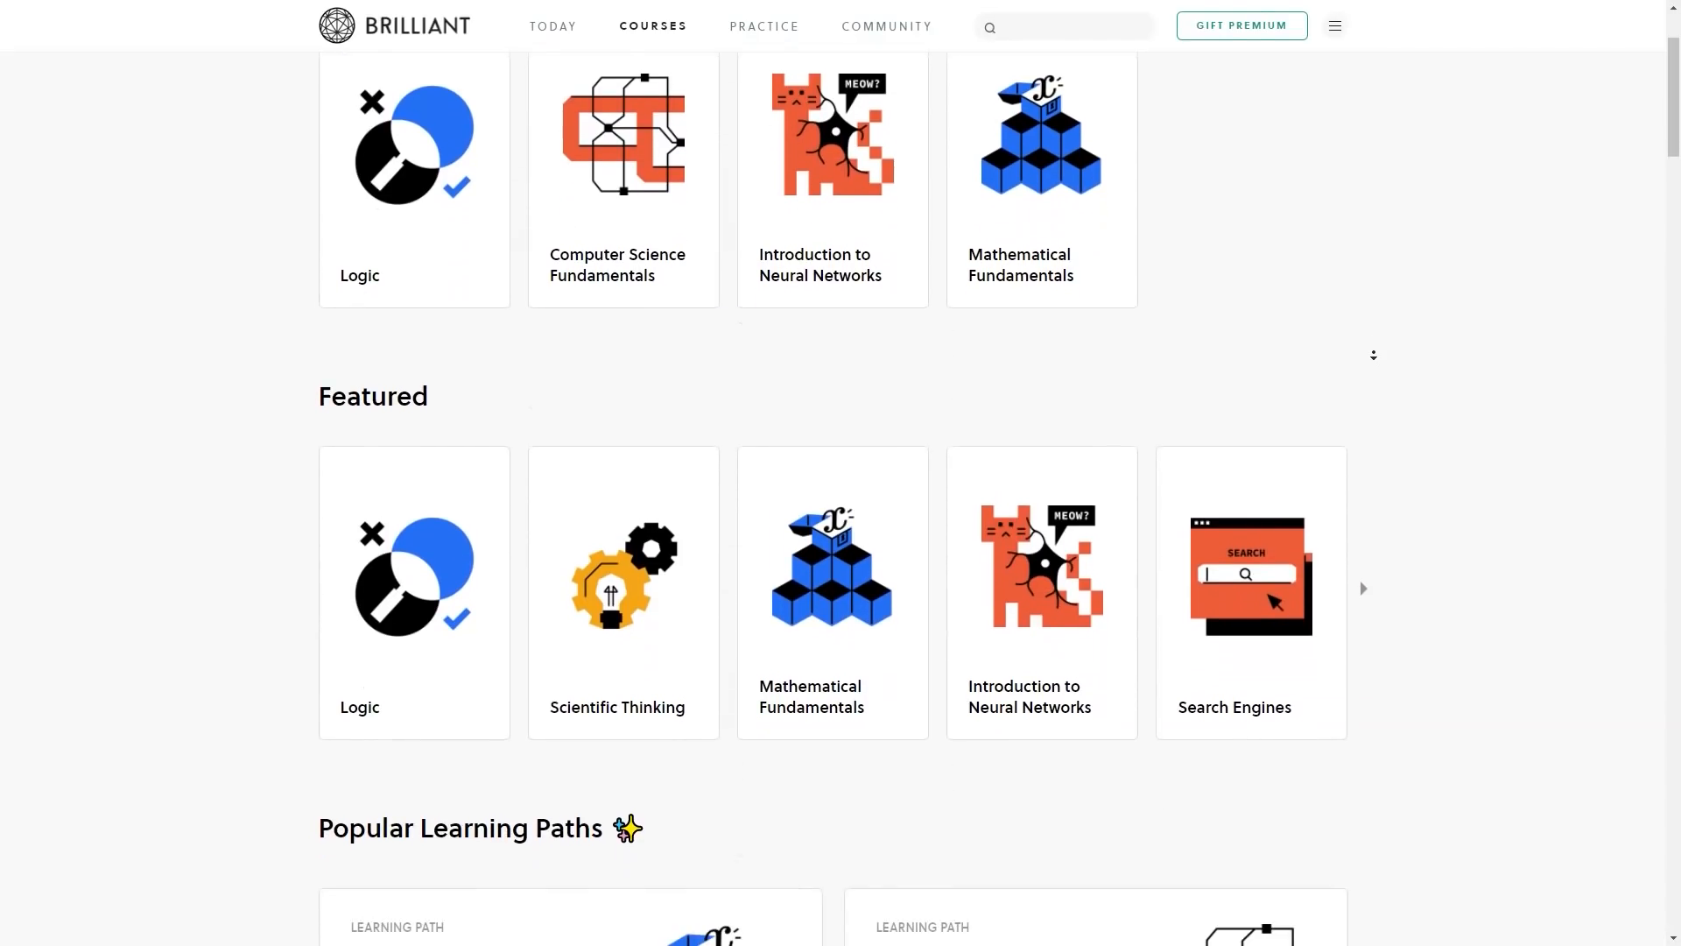
{"action": "scroll", "scroll_direction": "down", "scroll_amount": 3}
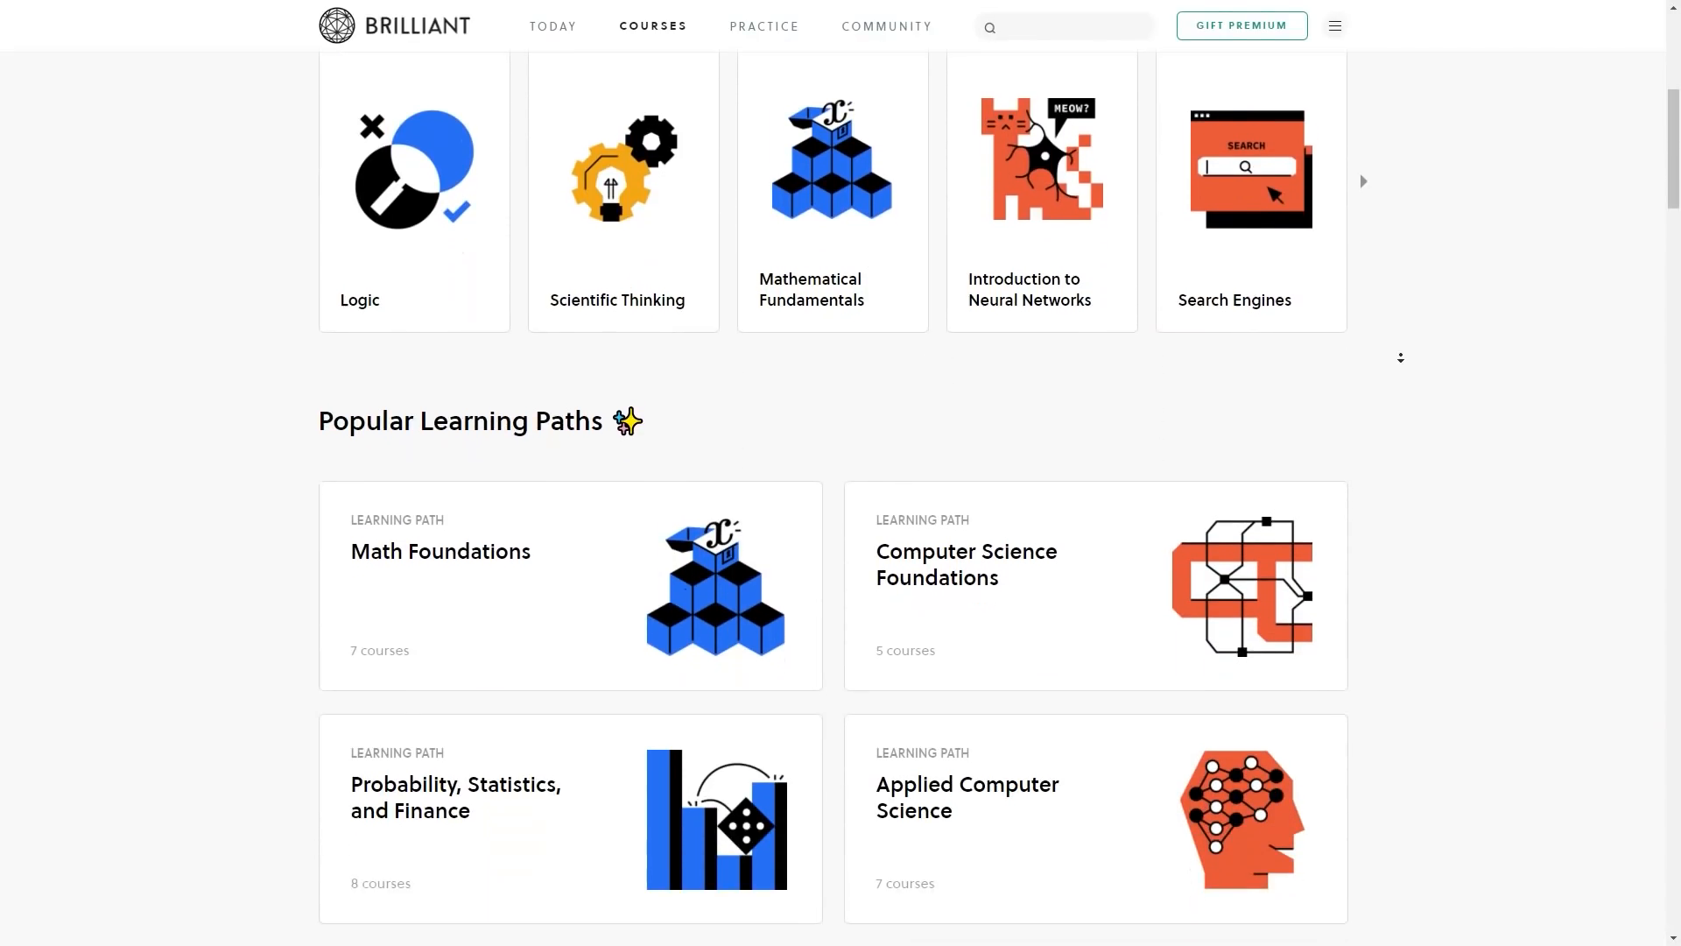
{"action": "scroll", "scroll_direction": "down", "scroll_amount": 3}
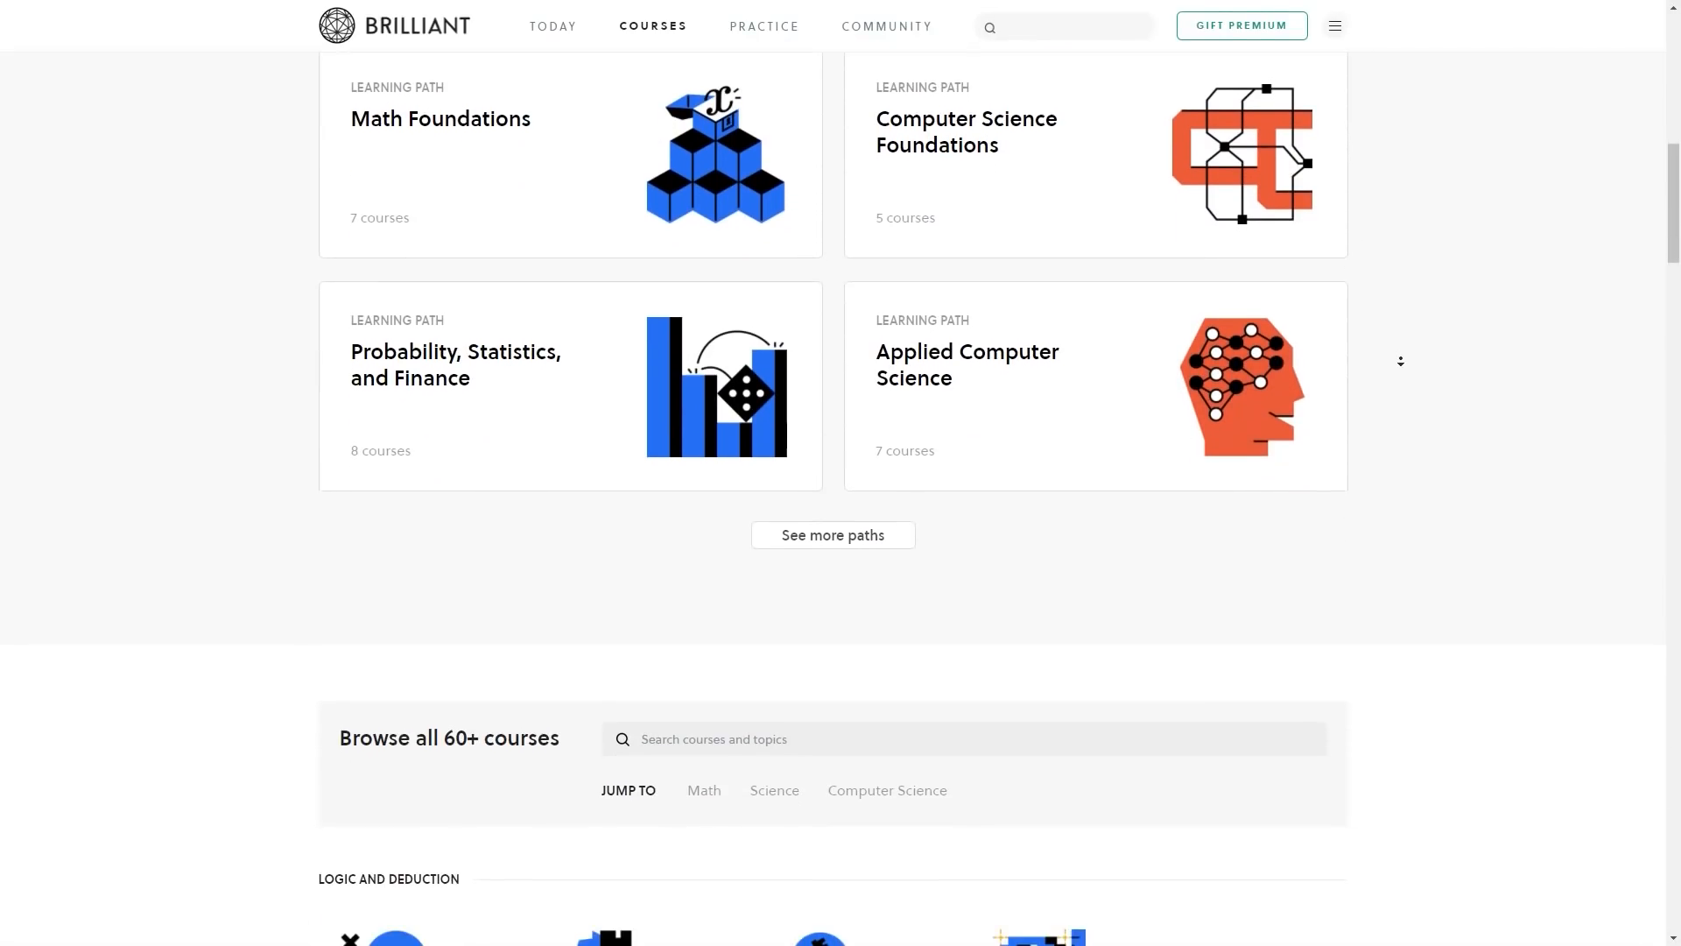
{"action": "scroll", "scroll_direction": "down", "scroll_amount": 3}
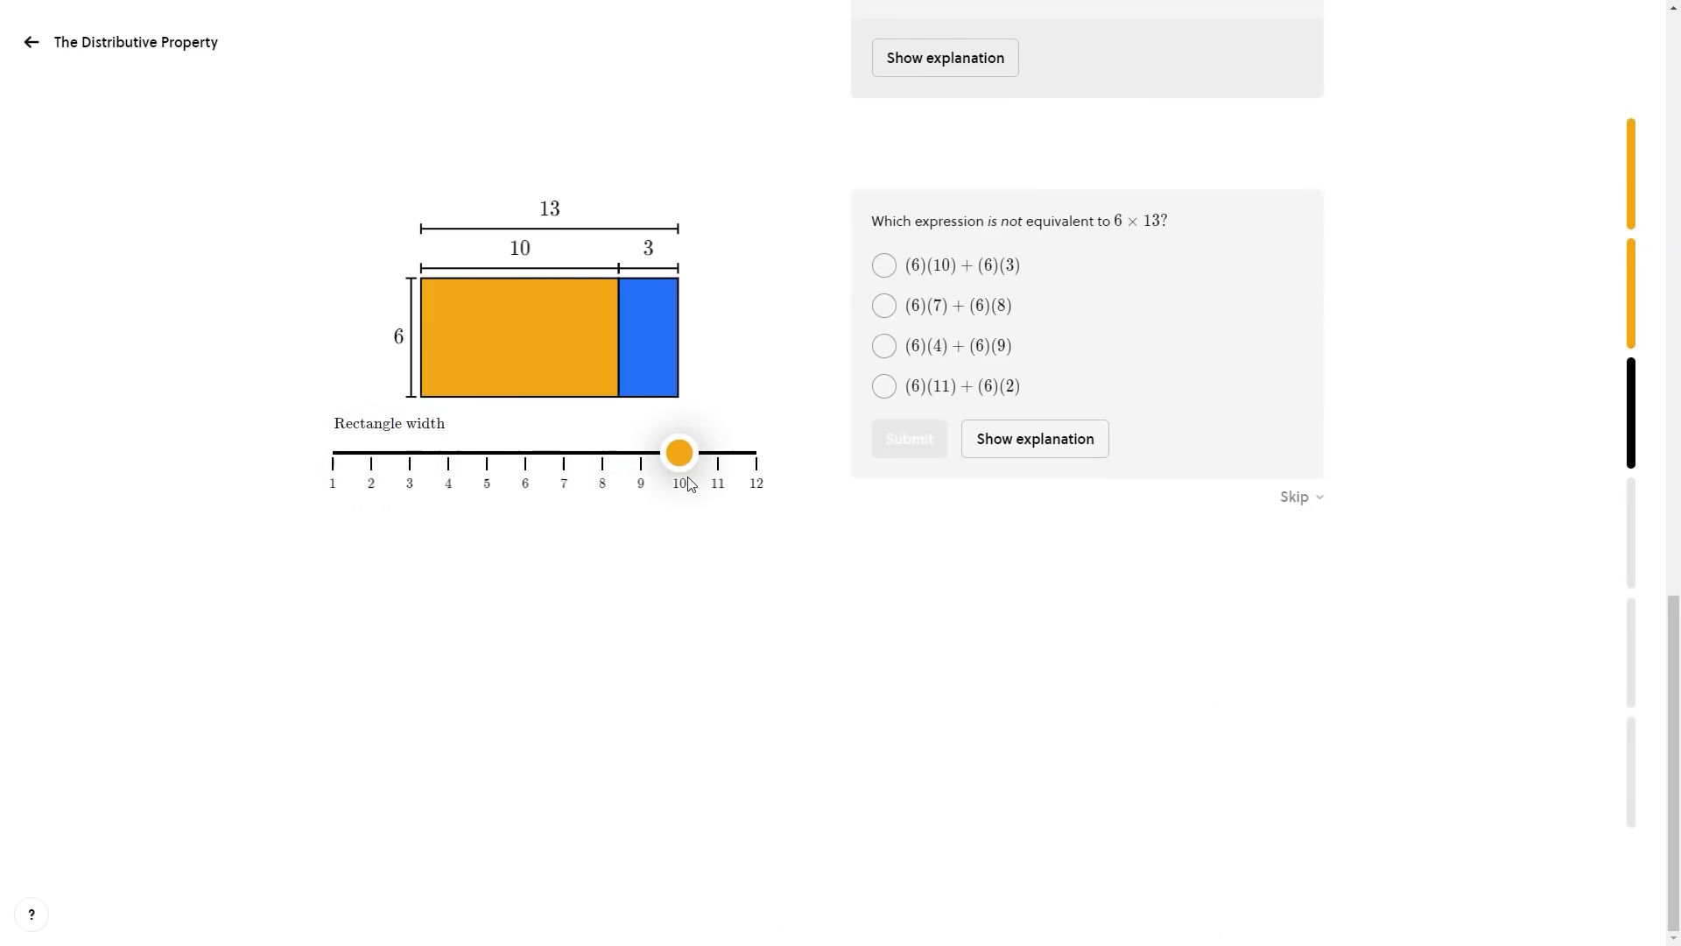
Slide the 6-by-13 rectangle's split to width 7, then 4, then back wider.
{"action": "left_click_drag", "start_coordinate": [677, 452], "coordinate": [565, 452]}
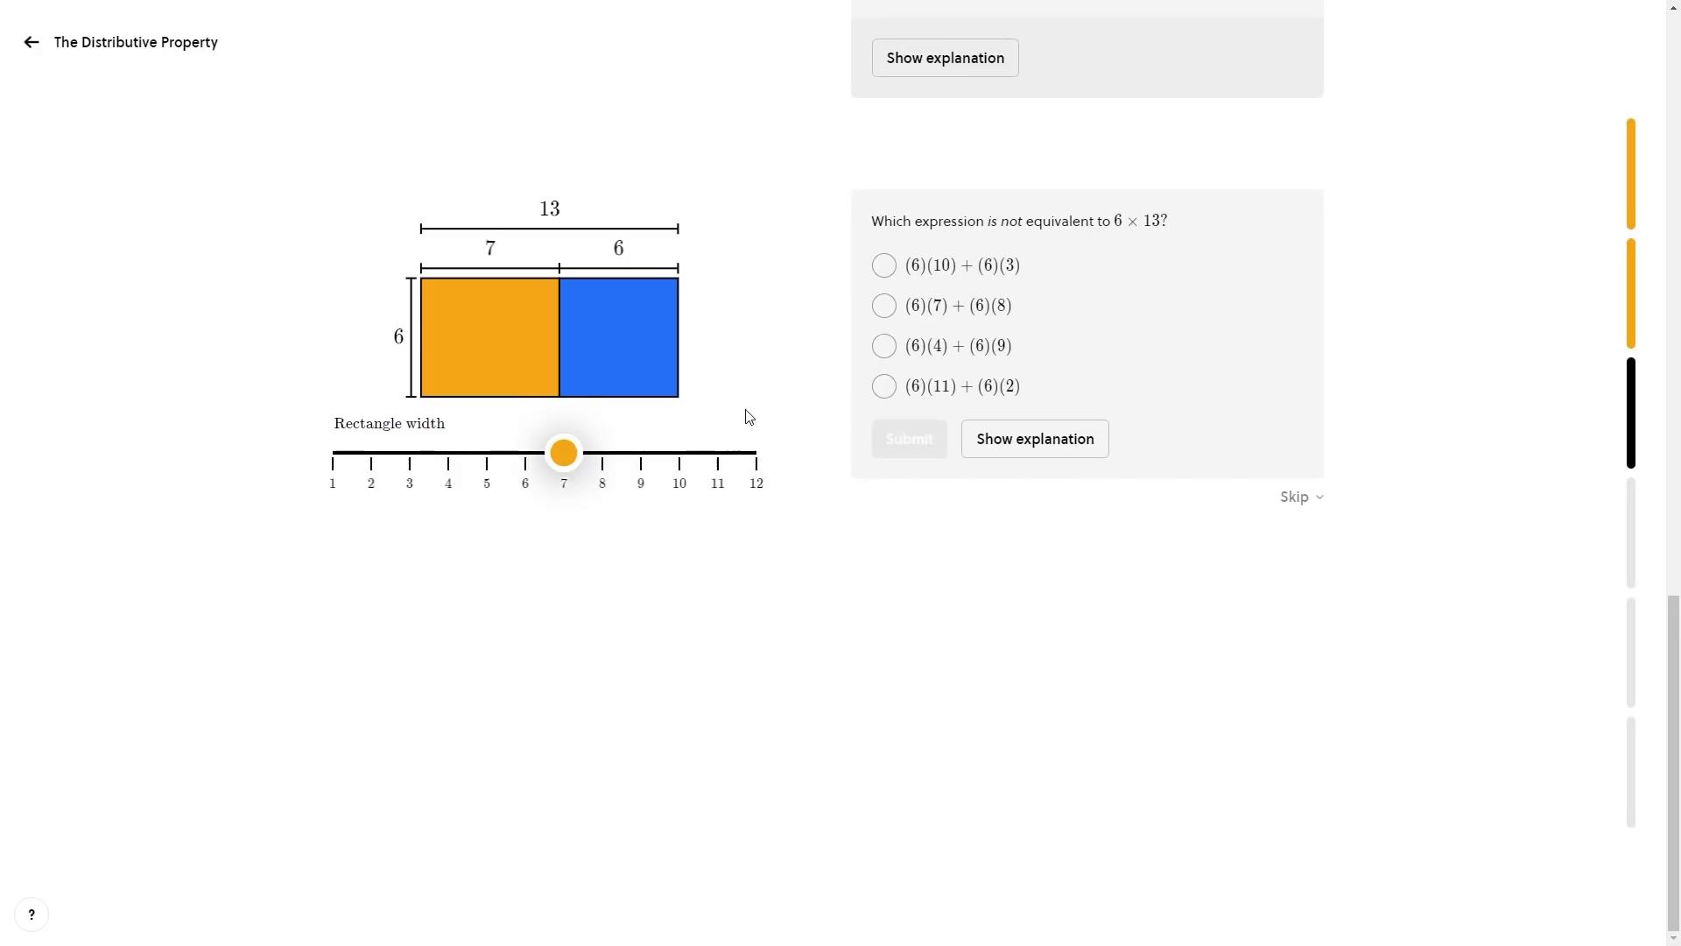
{"action": "left_click_drag", "start_coordinate": [563, 452], "coordinate": [448, 451]}
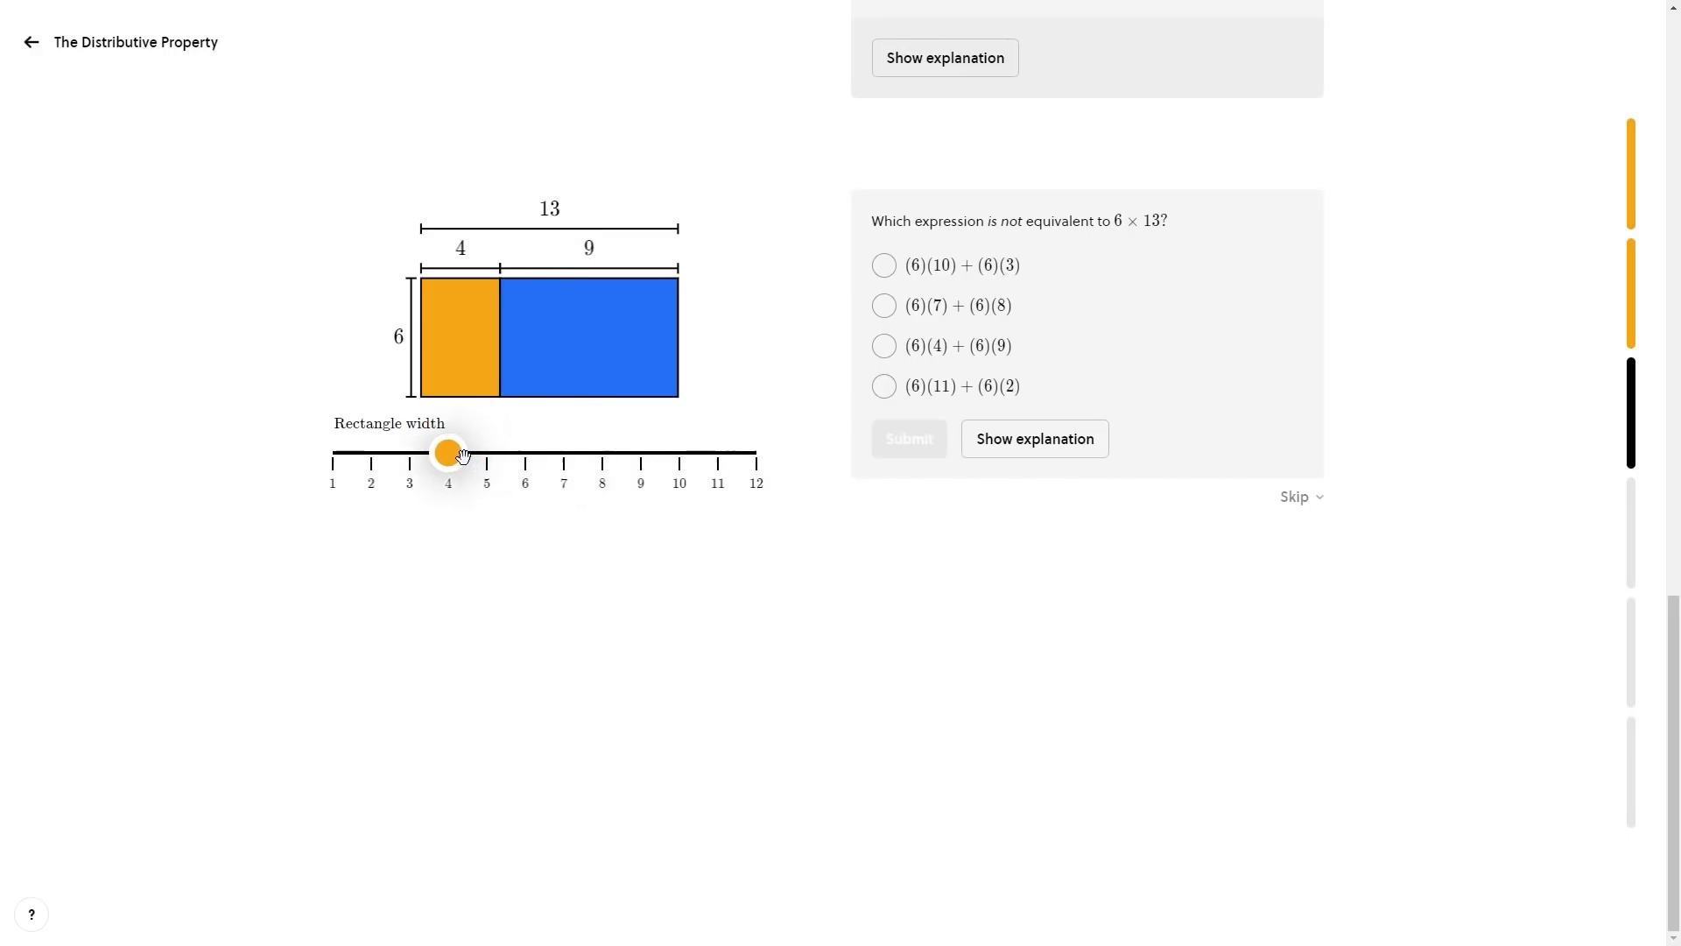
{"action": "left_click_drag", "start_coordinate": [449, 453], "coordinate": [635, 452]}
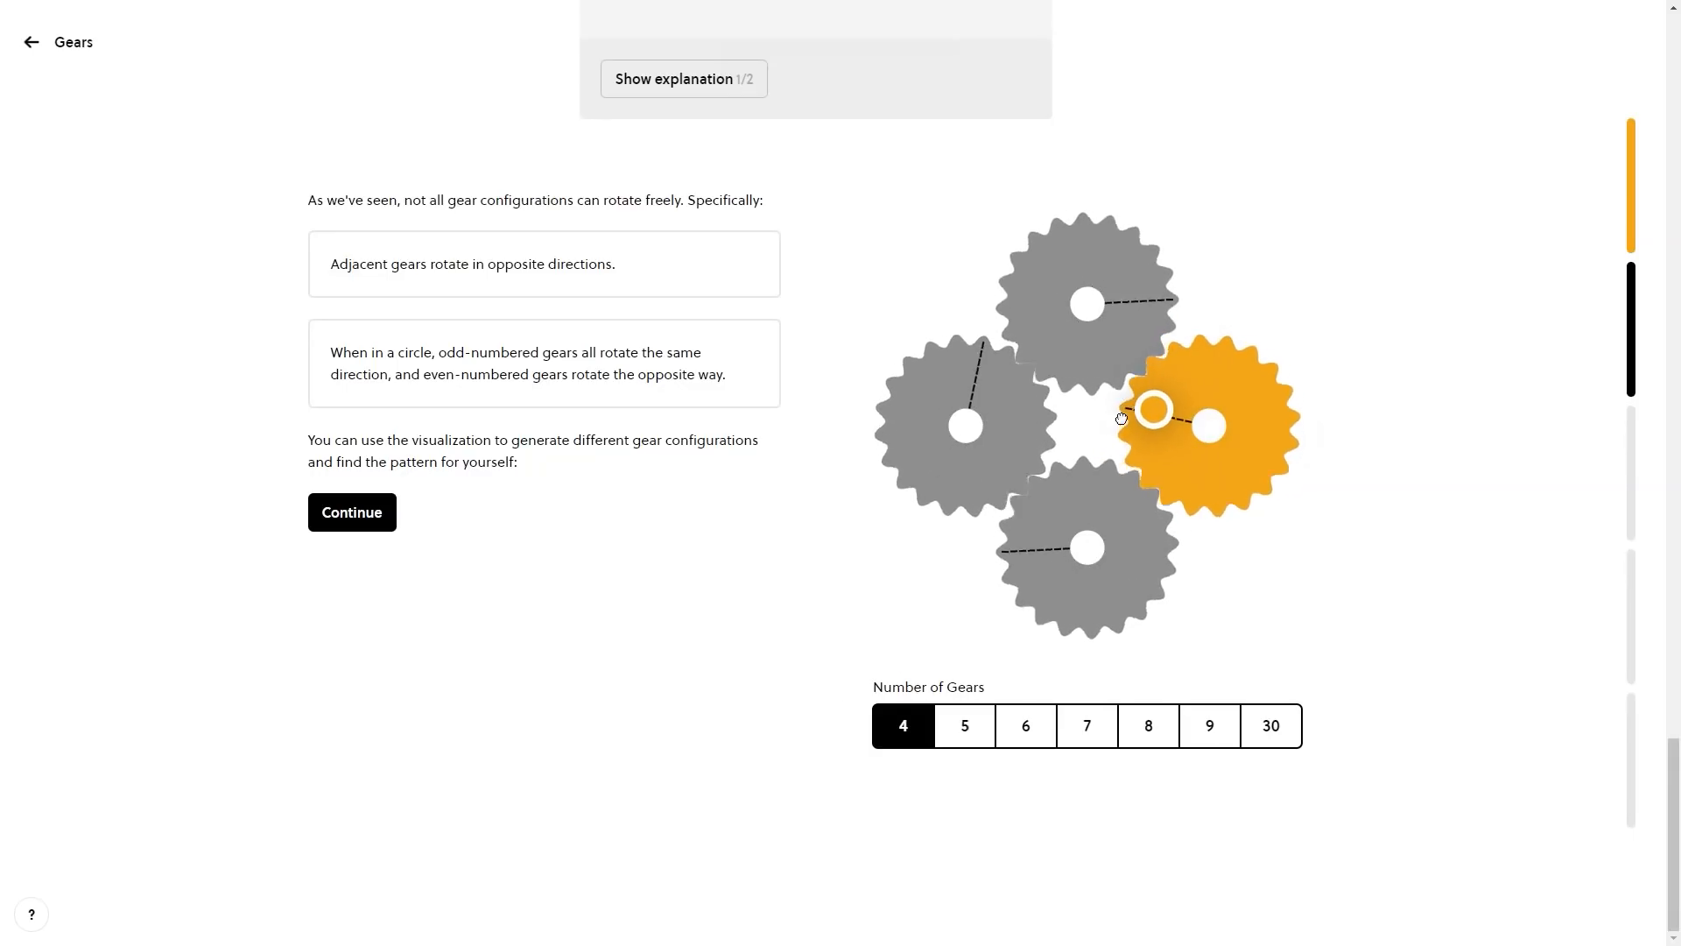
Set the gear circle to five gears and start the calculus cannon animation.
{"action": "left_click", "coordinate": [961, 725]}
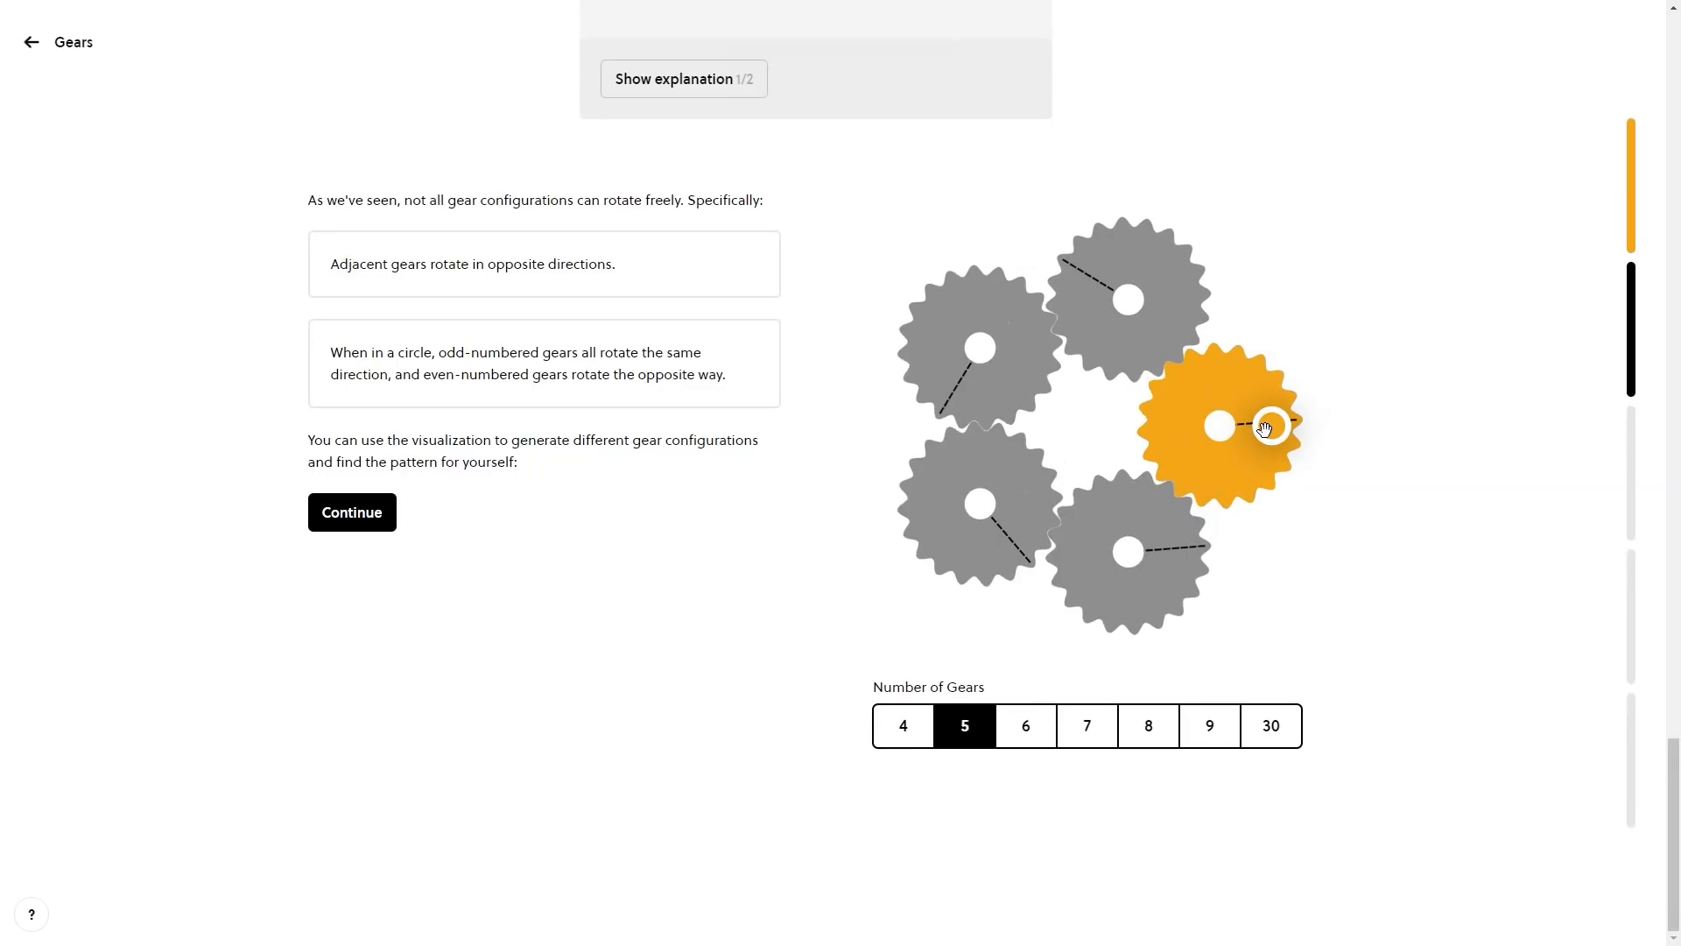
{"action": "left_click", "coordinate": [1024, 725]}
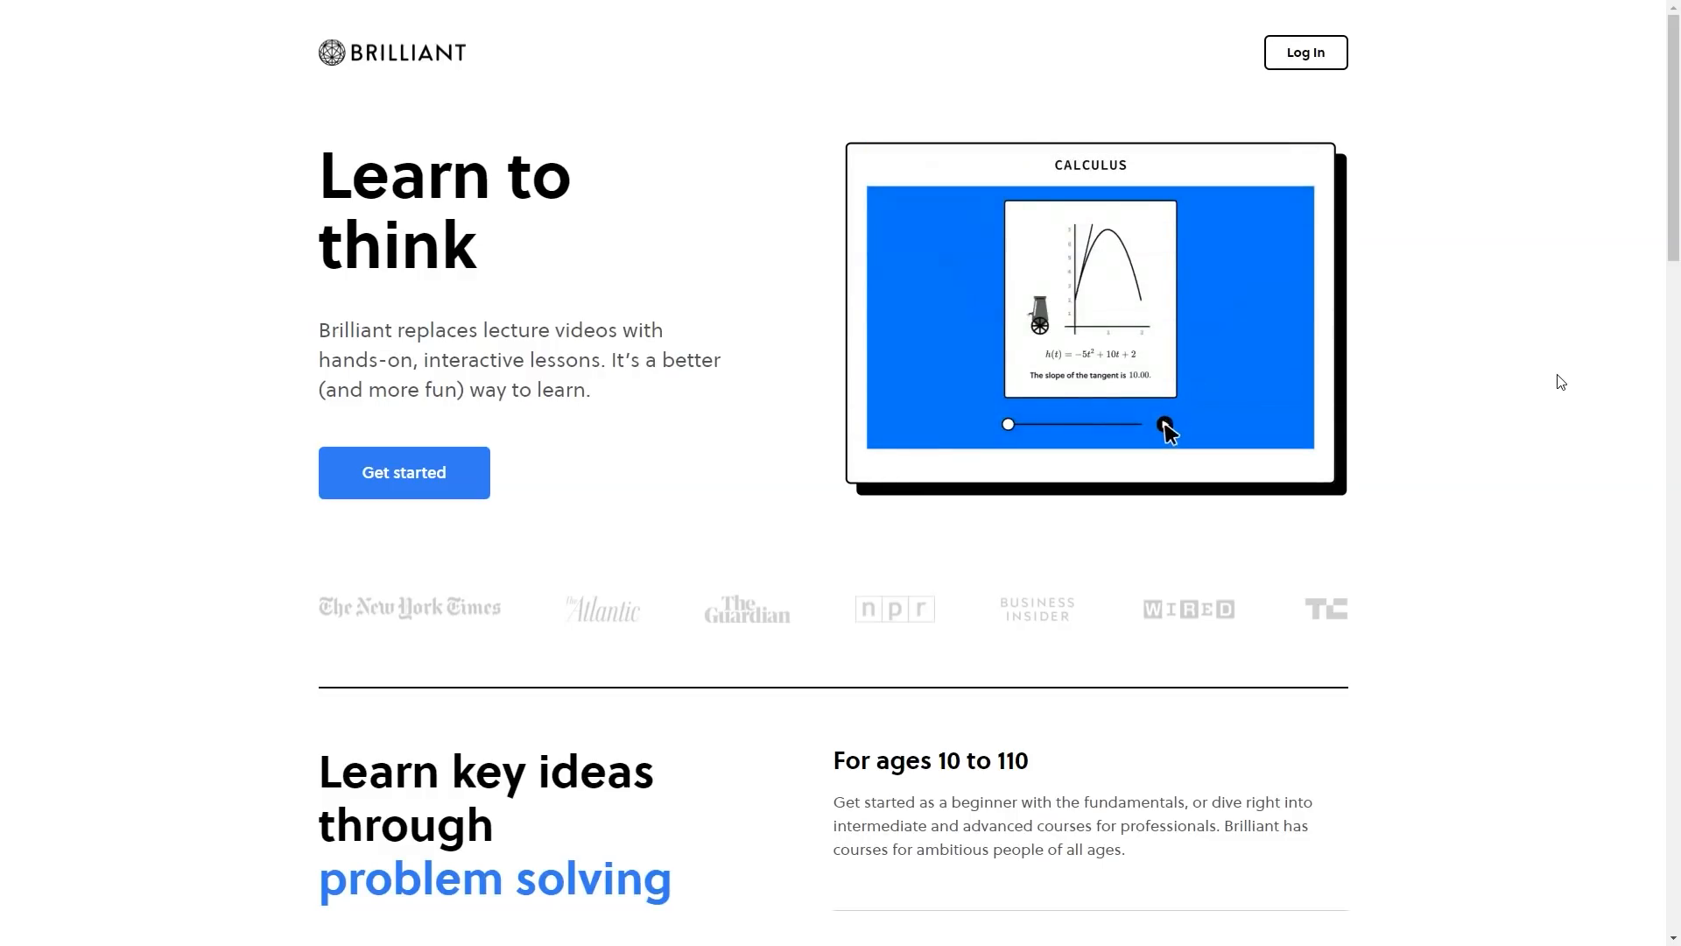
{"action": "left_click", "coordinate": [1165, 424]}
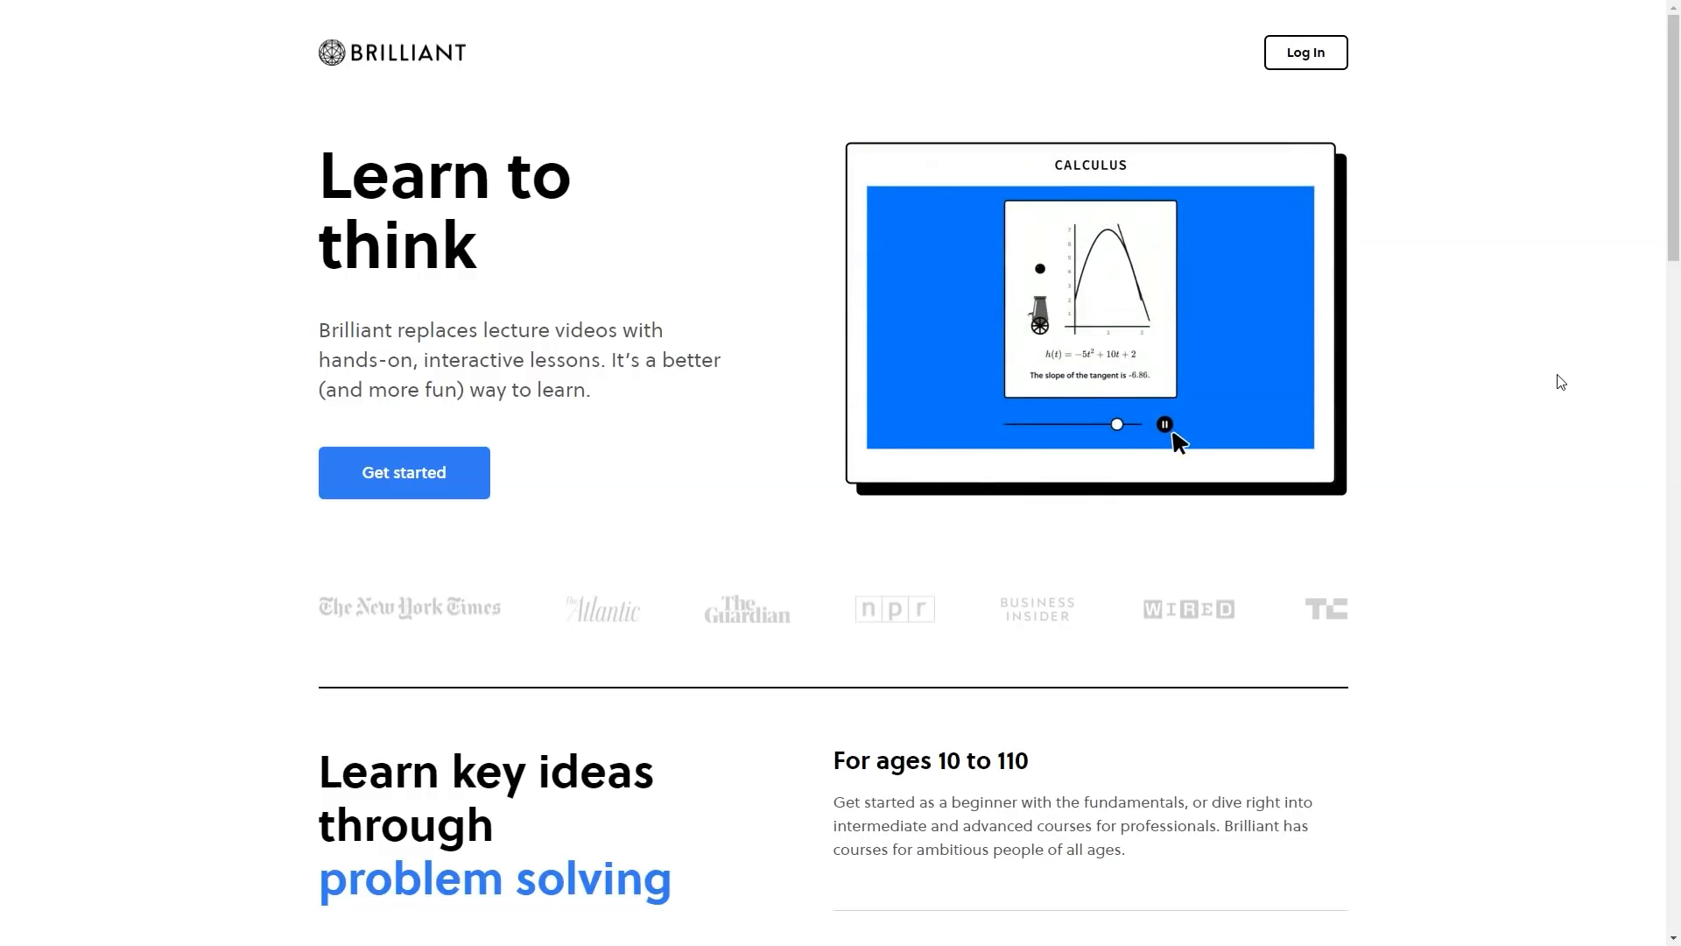